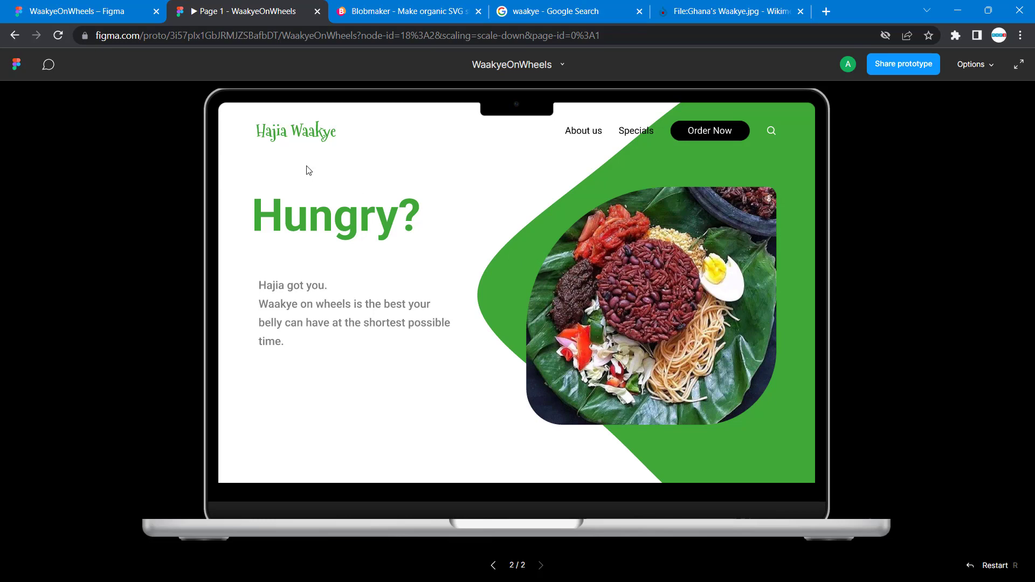
mouse_move(364, 163)
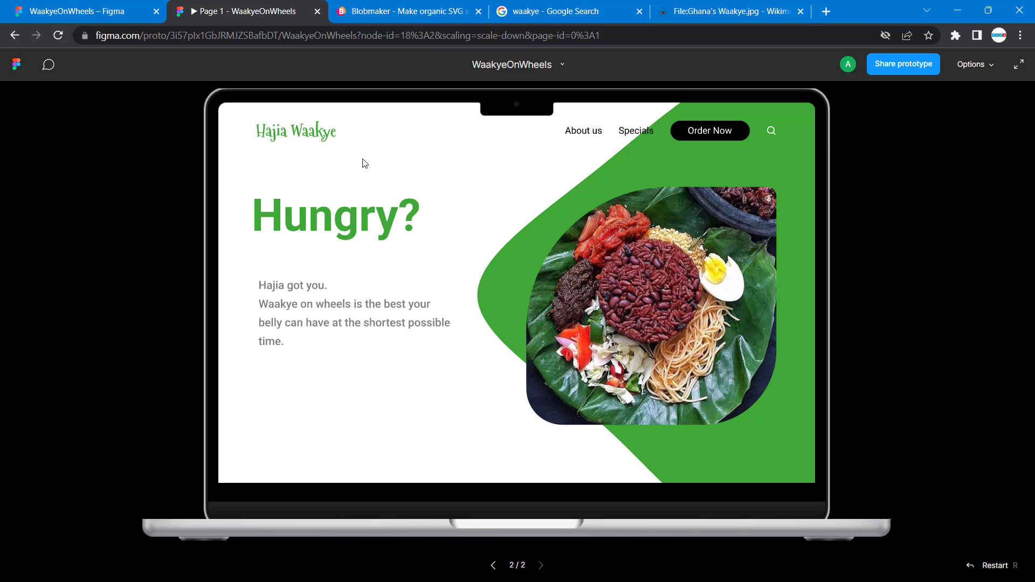
mouse_move(393, 167)
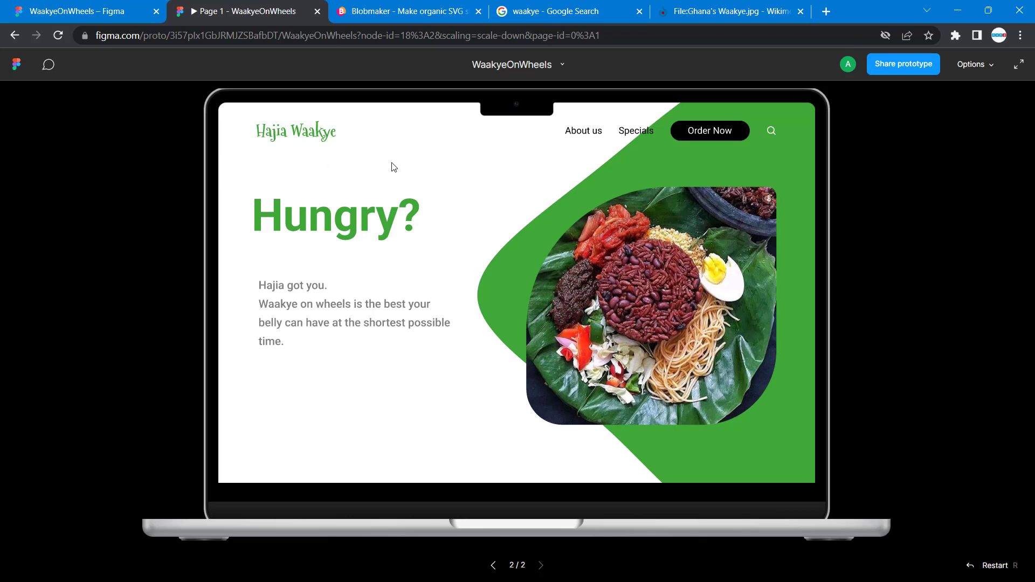
mouse_move(733, 127)
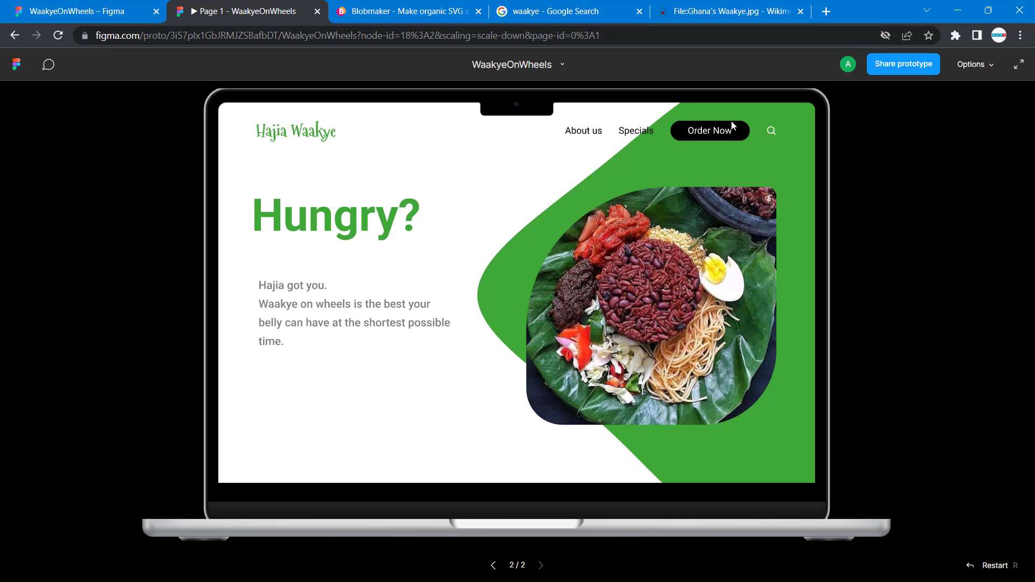
mouse_move(527, 231)
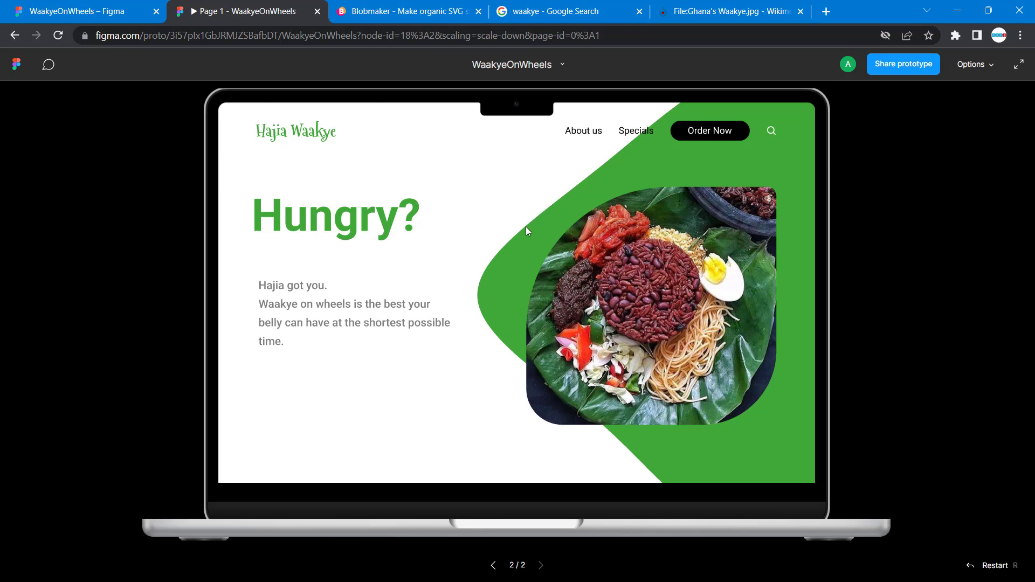
mouse_move(660, 287)
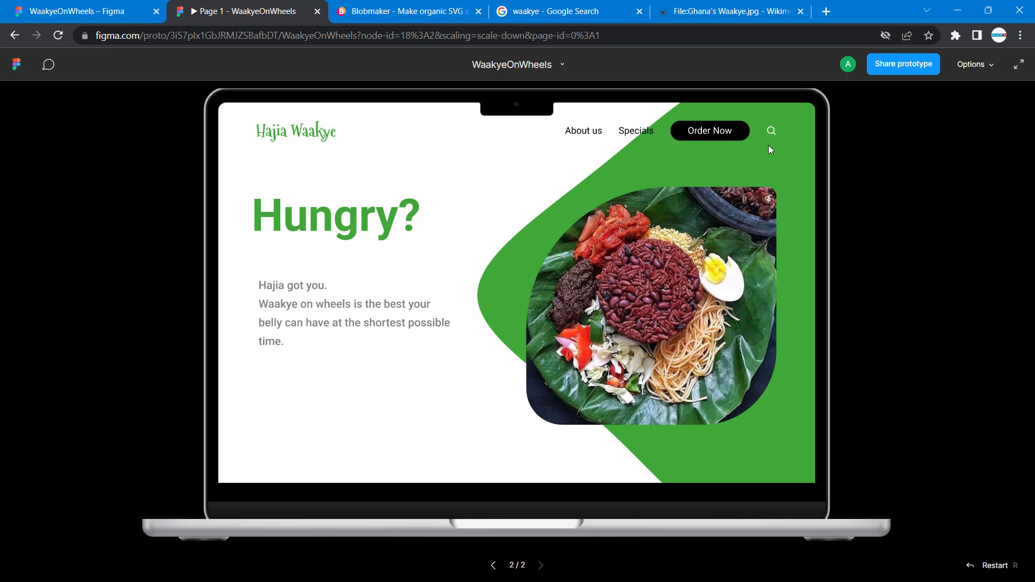
mouse_move(259, 446)
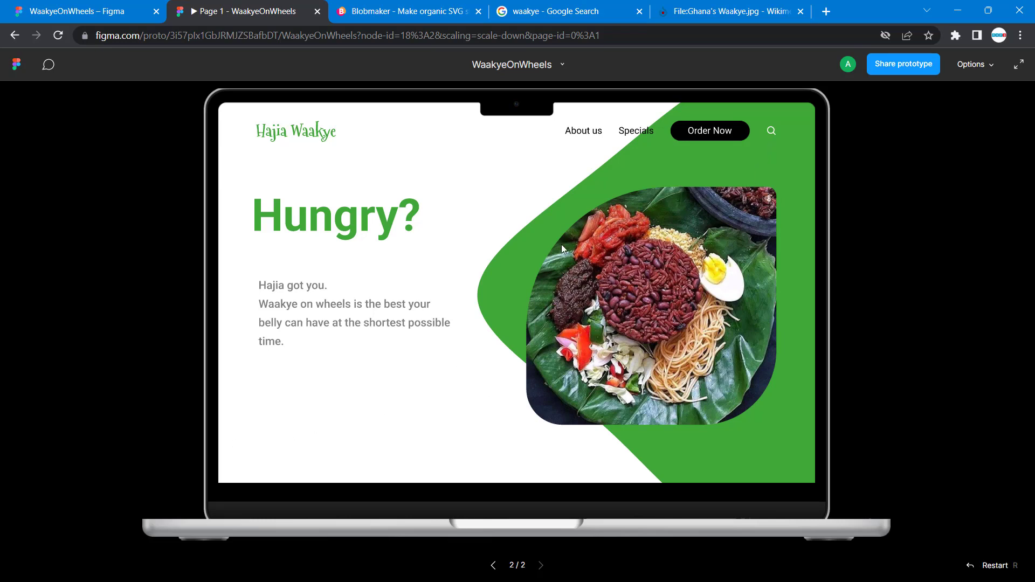
mouse_move(599, 338)
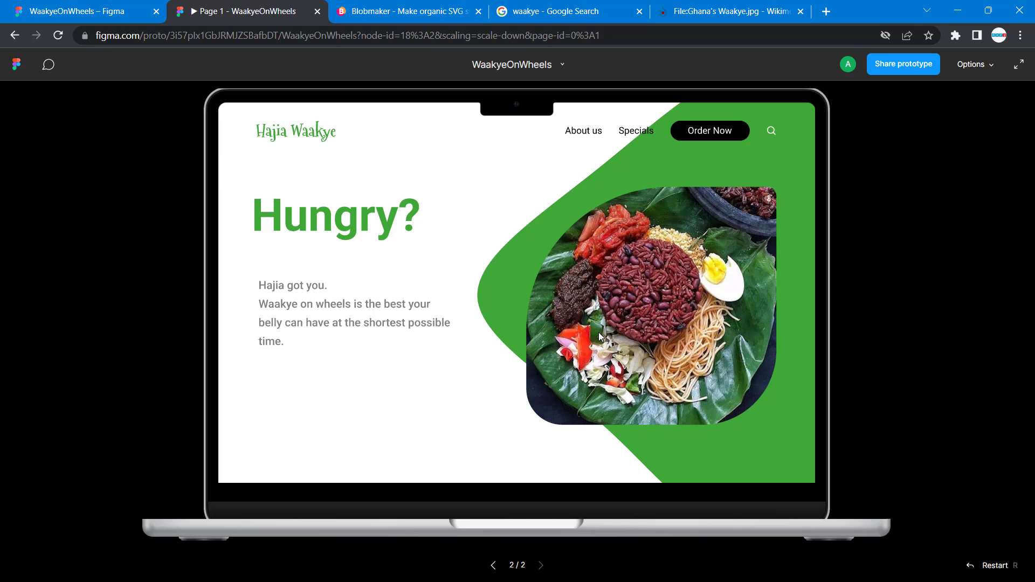
mouse_move(429, 199)
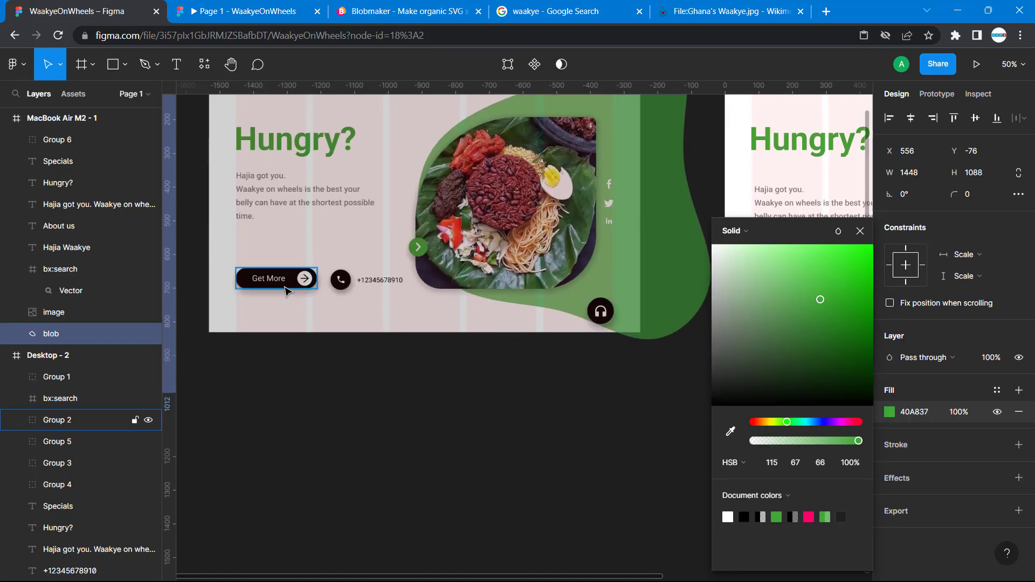
- Paste a copy of the black Order Now button group beneath the hero paragraph
scroll("right", 3)
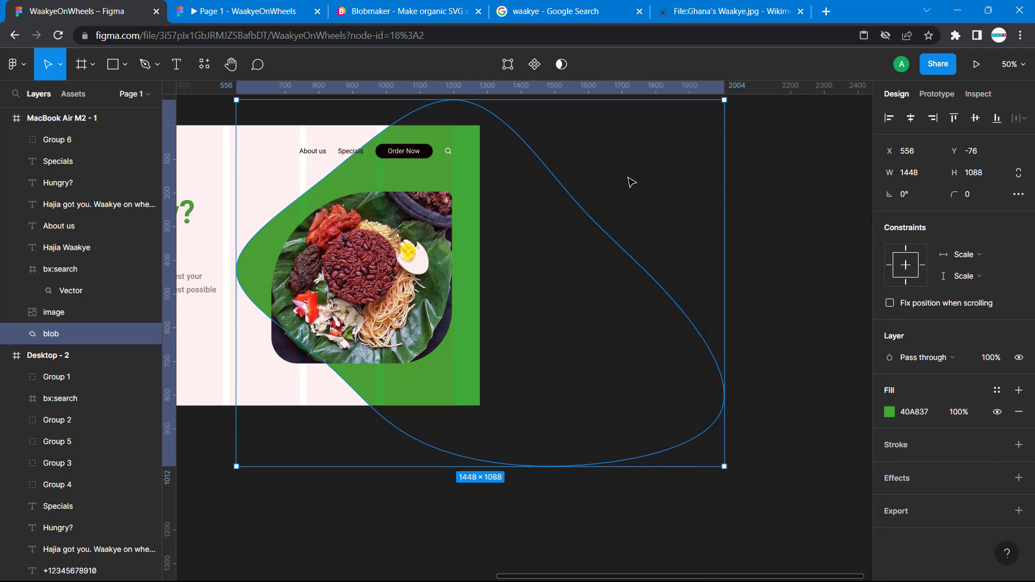
left_click(750, 404)
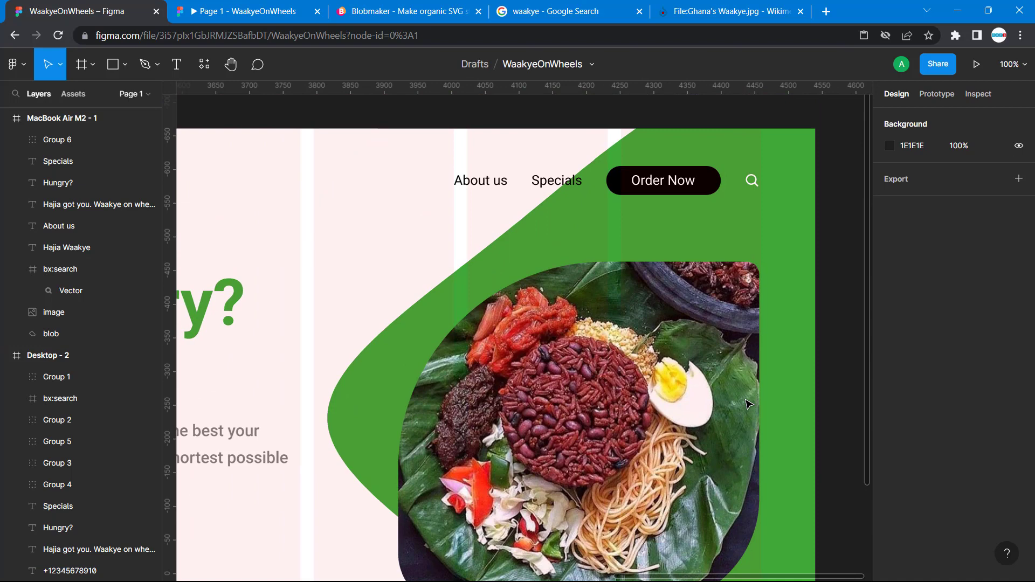
left_click(662, 180)
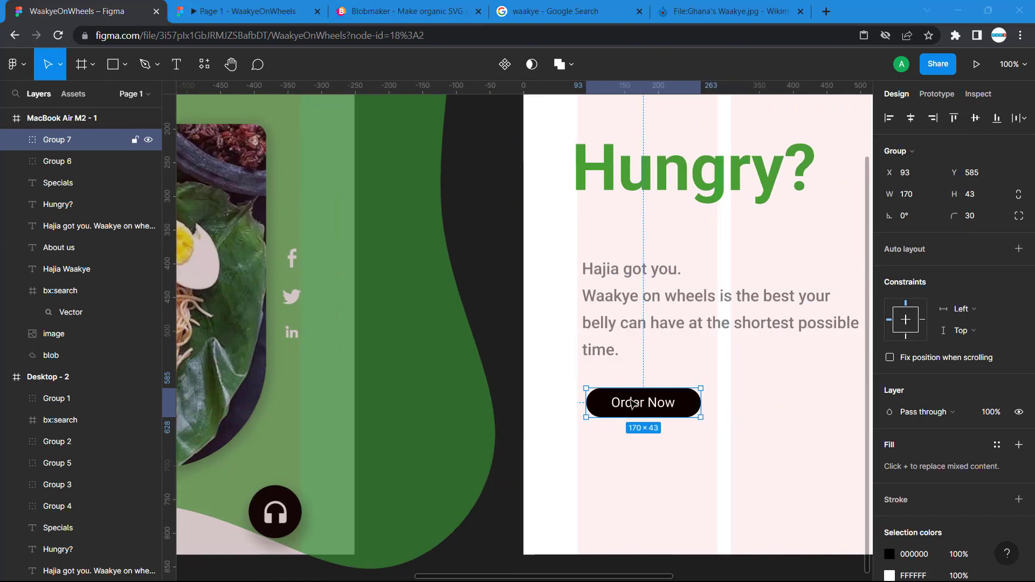
- Change the copied button's label to 'Get More' and widen its black pill
double_click(642, 402)
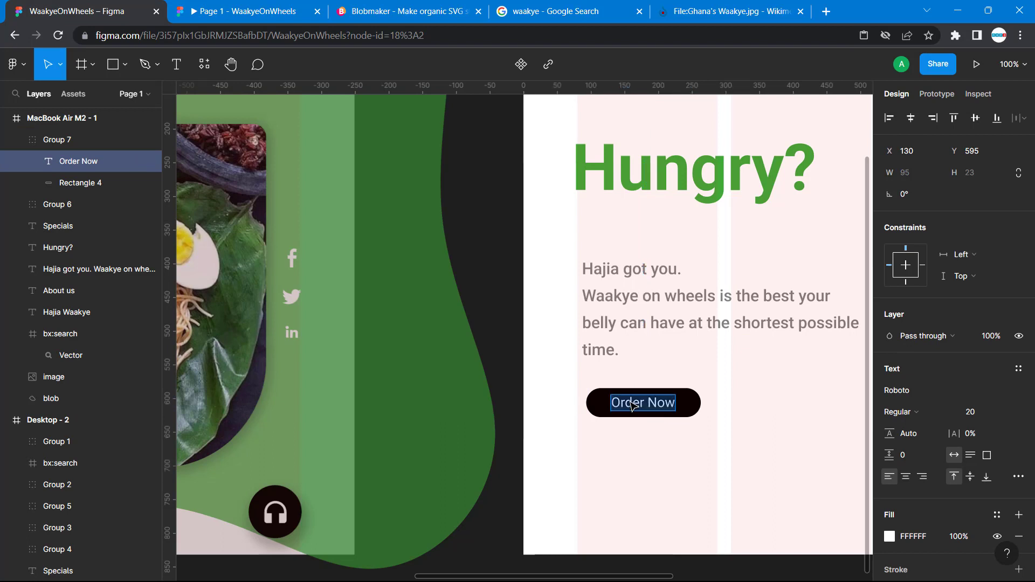
type("Get Mo")
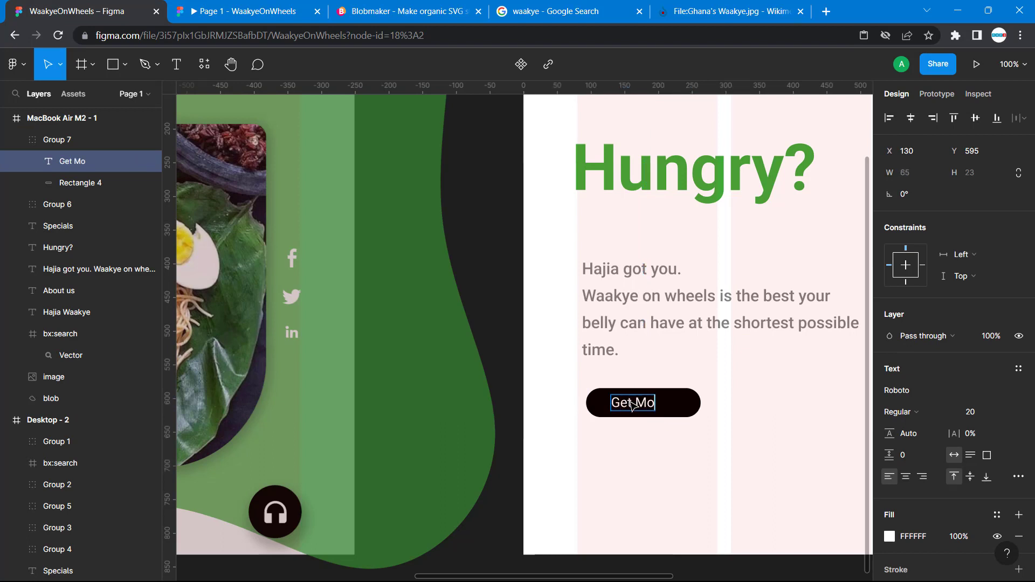
type("re")
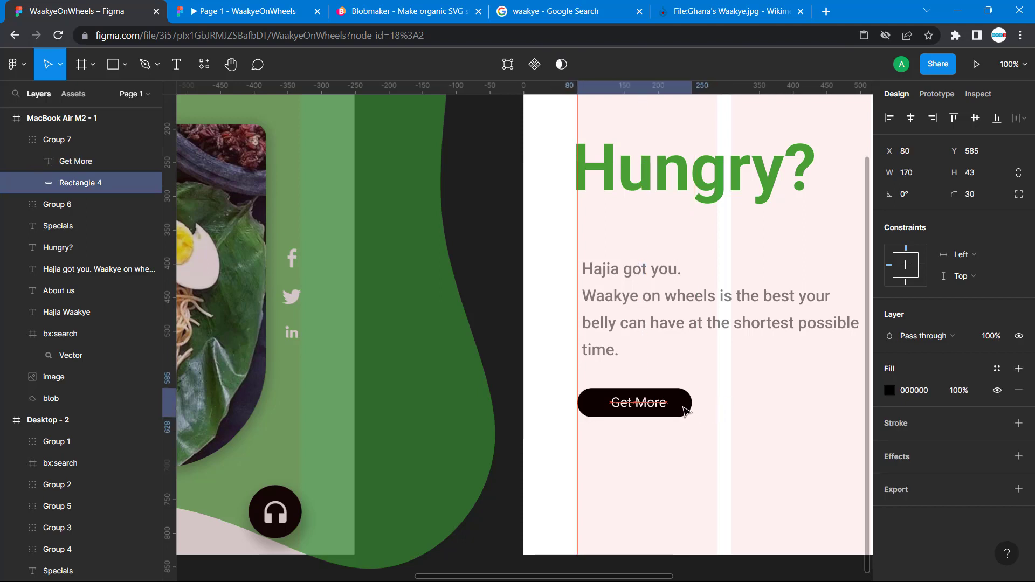
left_click(634, 403)
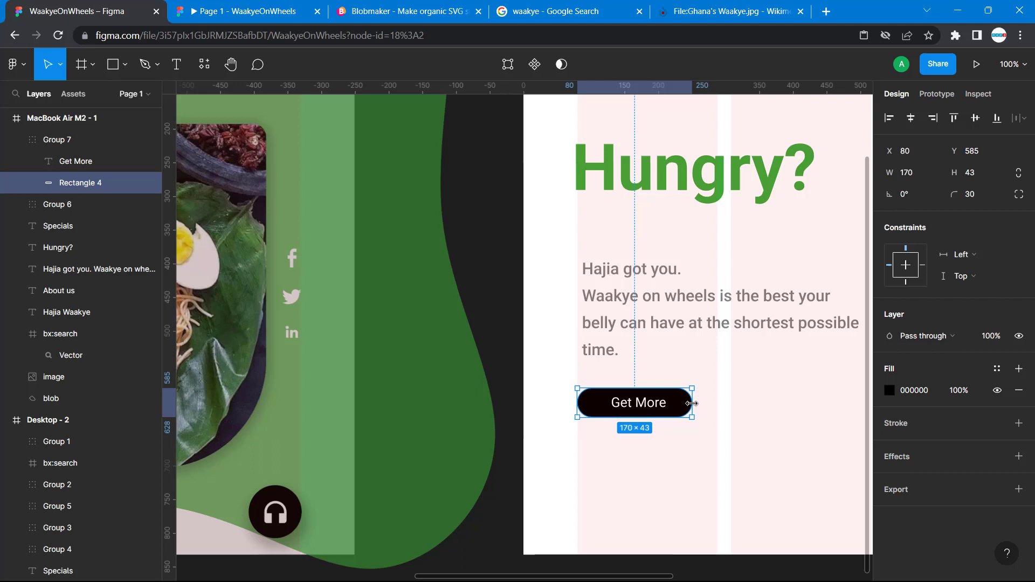
left_click_drag(692, 403, 718, 404)
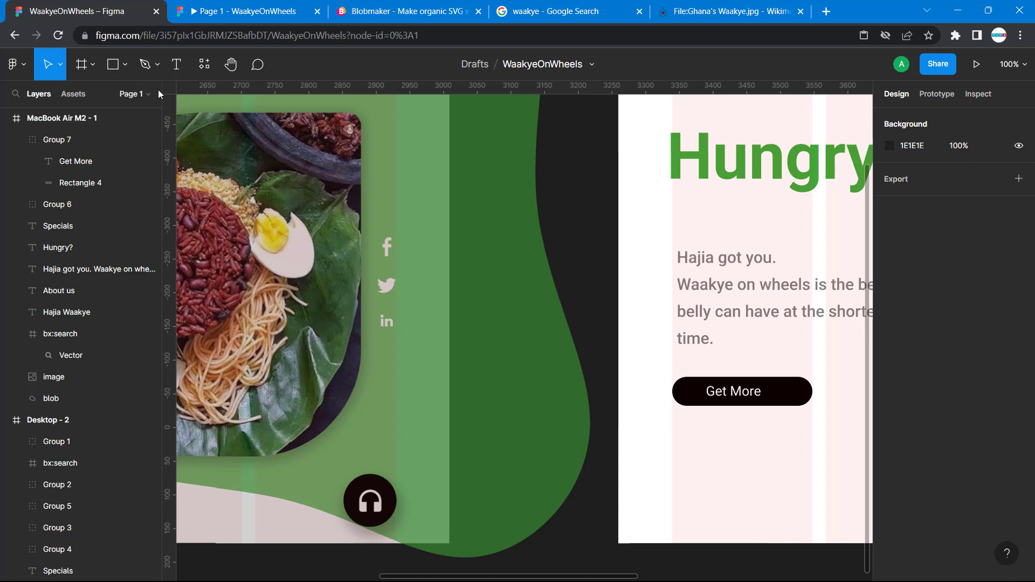
mouse_move(156, 80)
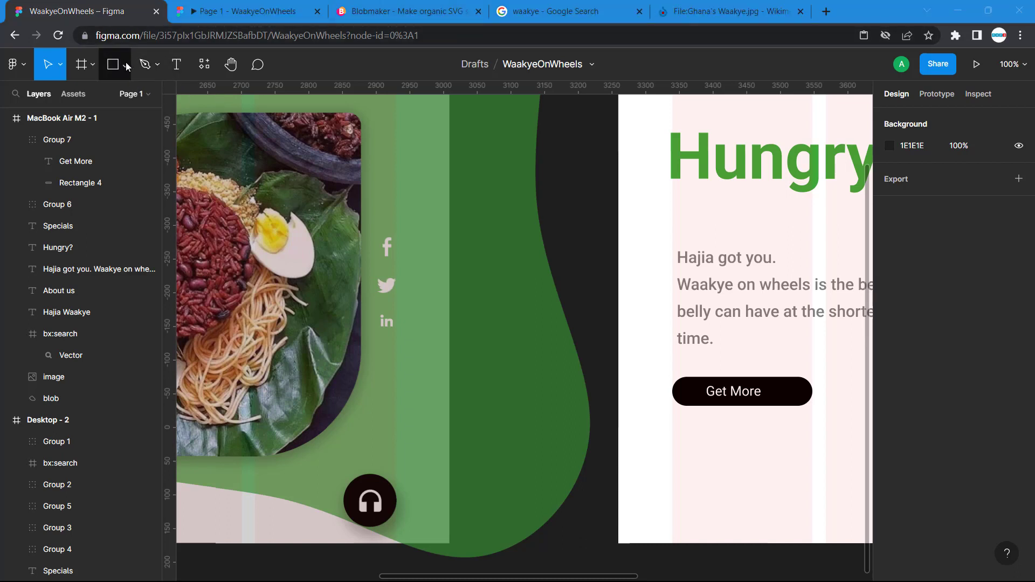
- Draw a small grey circle under the button and resize the pill to 240 × 61
left_click(110, 65)
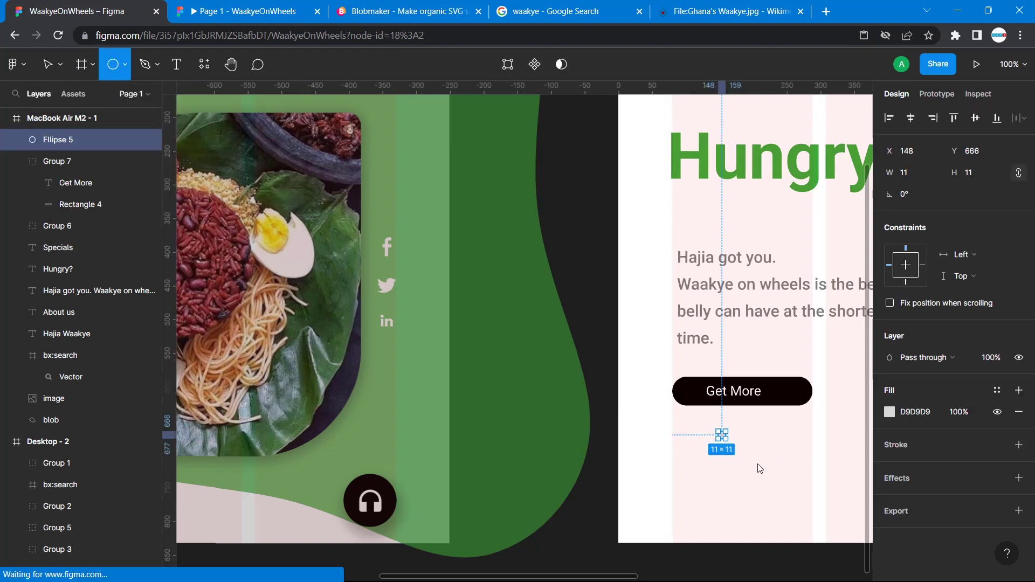
left_click_drag(722, 436, 749, 459)
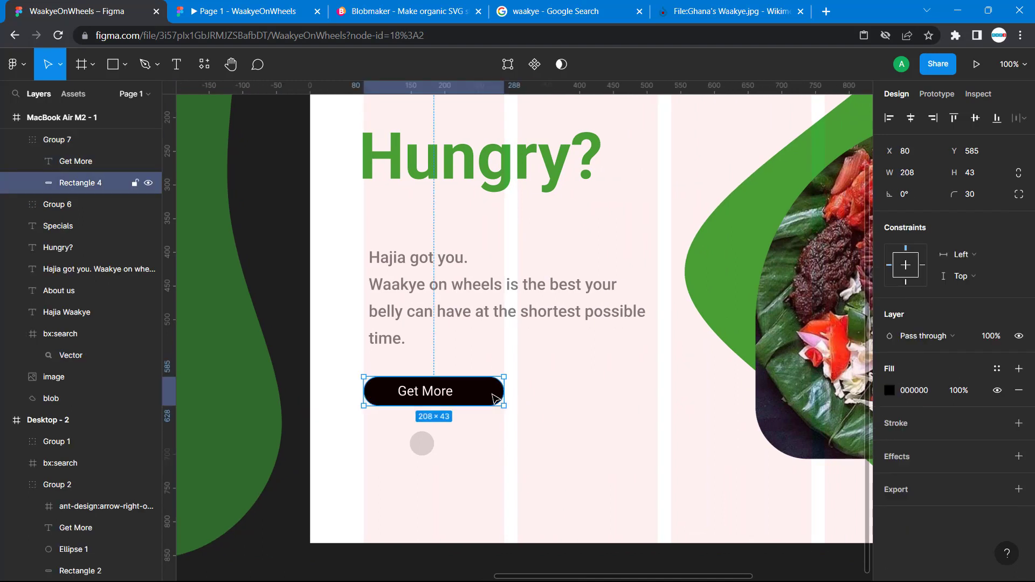
left_click(908, 172)
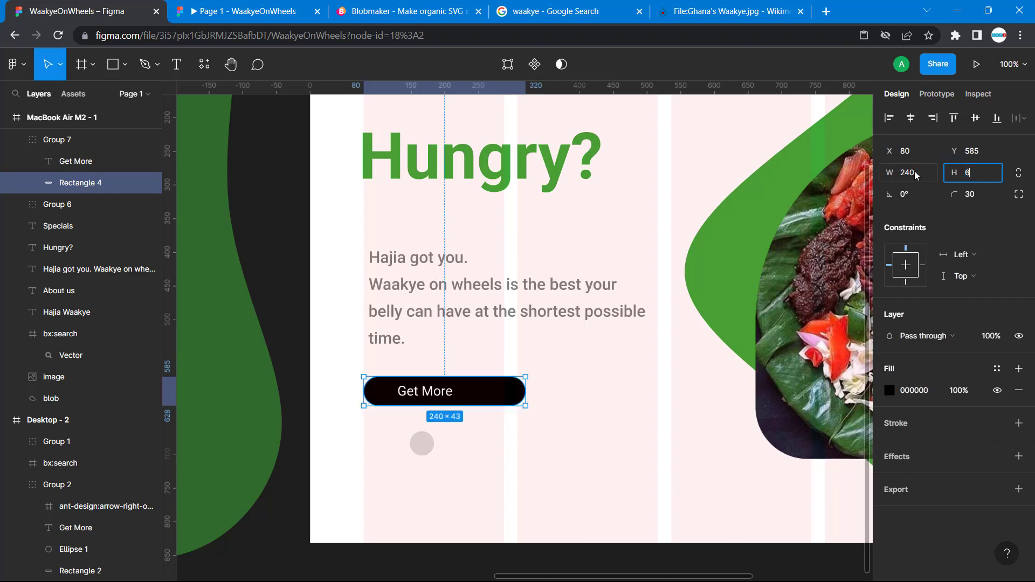
type("61")
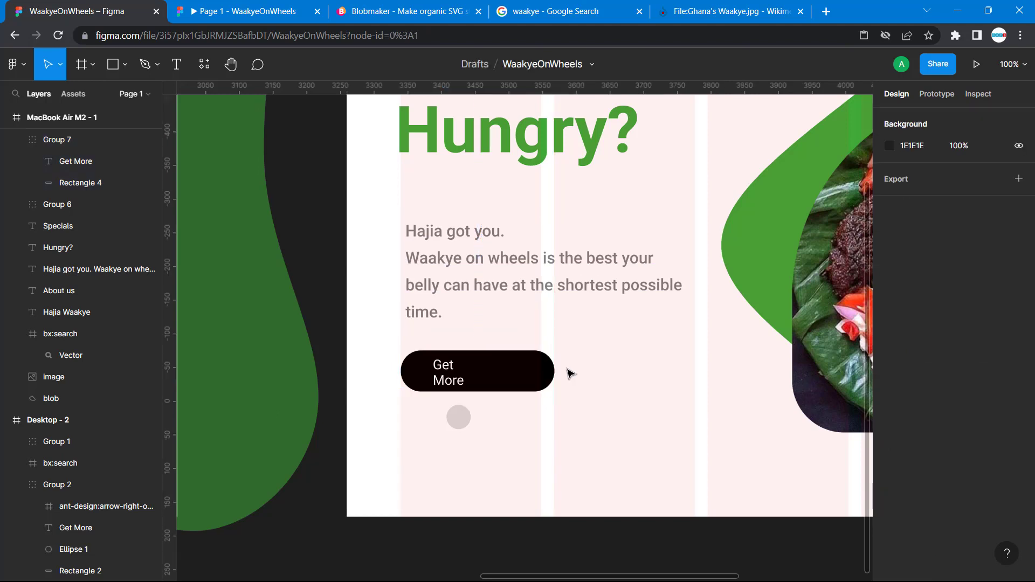
- Widen and centre the Get More label on one line, fitting the circle into the pill's right end
left_click(458, 417)
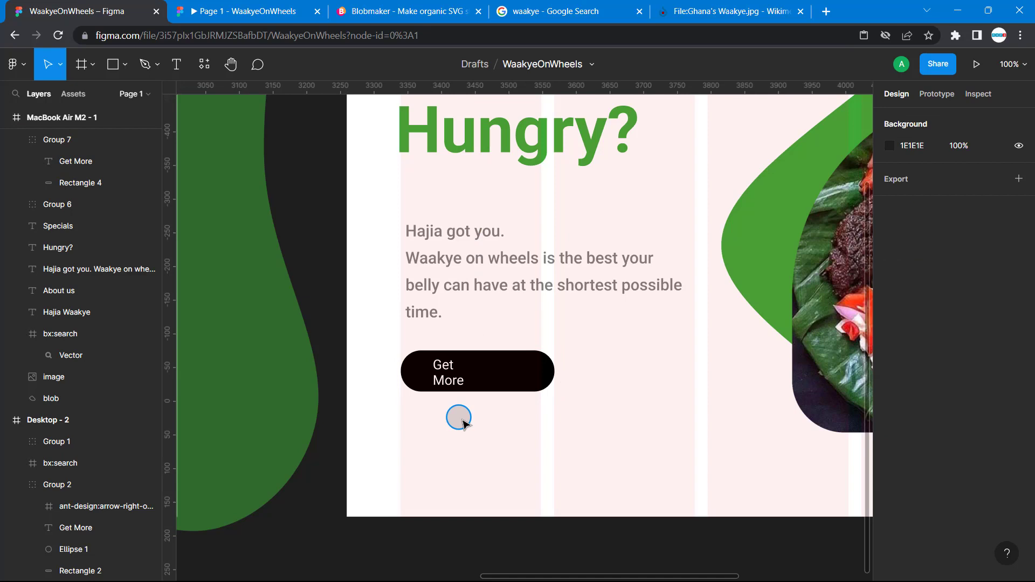
left_click(449, 372)
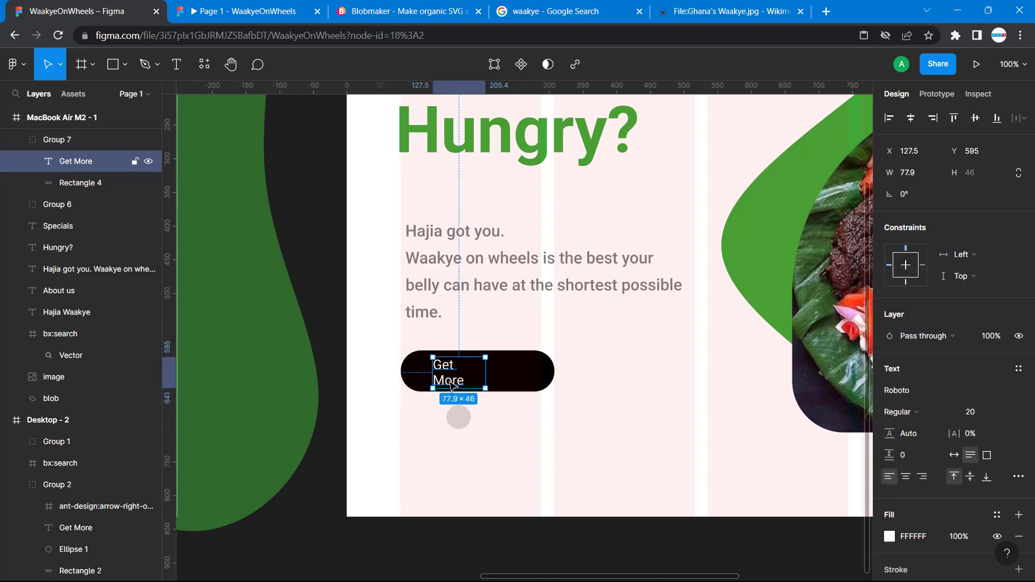
left_click_drag(482, 370, 524, 370)
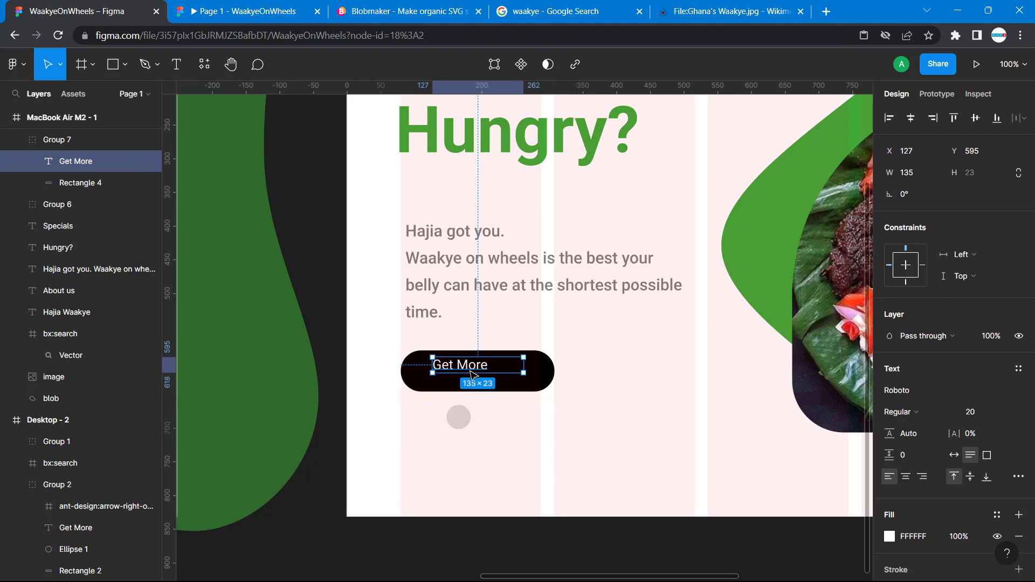
left_click_drag(460, 364, 460, 370)
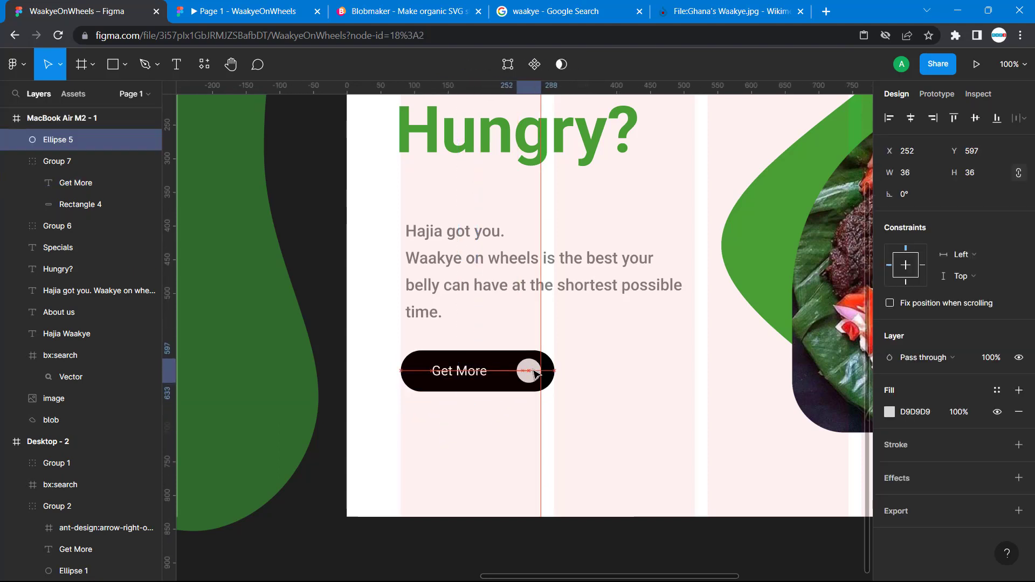
left_click_drag(528, 369, 530, 370)
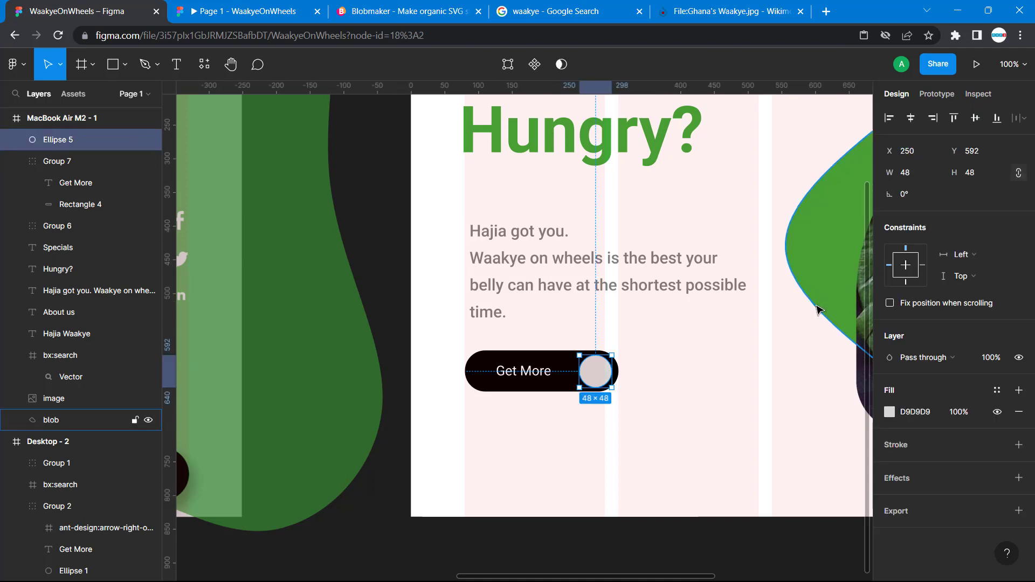
left_click(890, 412)
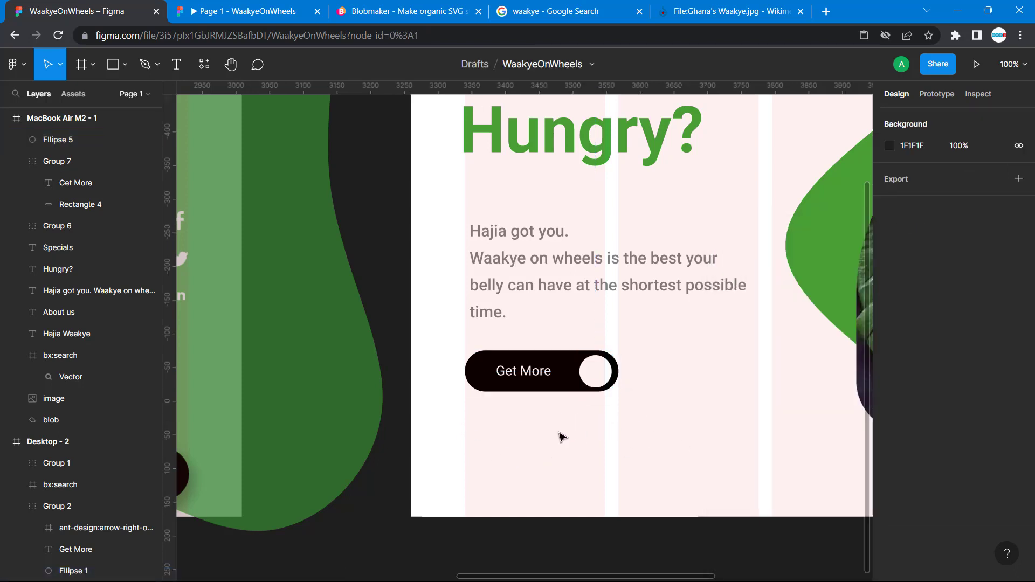
left_click(522, 370)
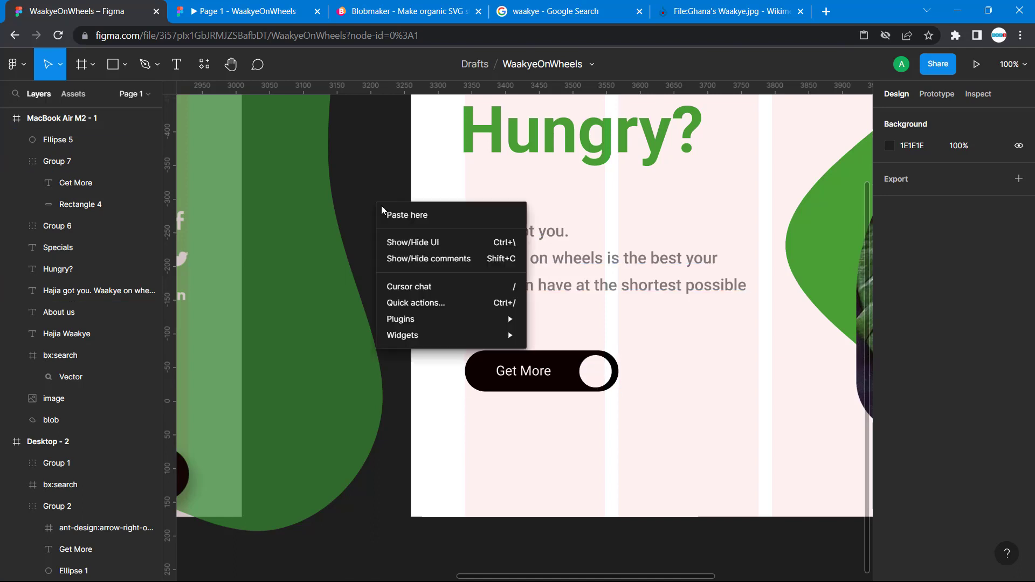
mouse_move(400, 319)
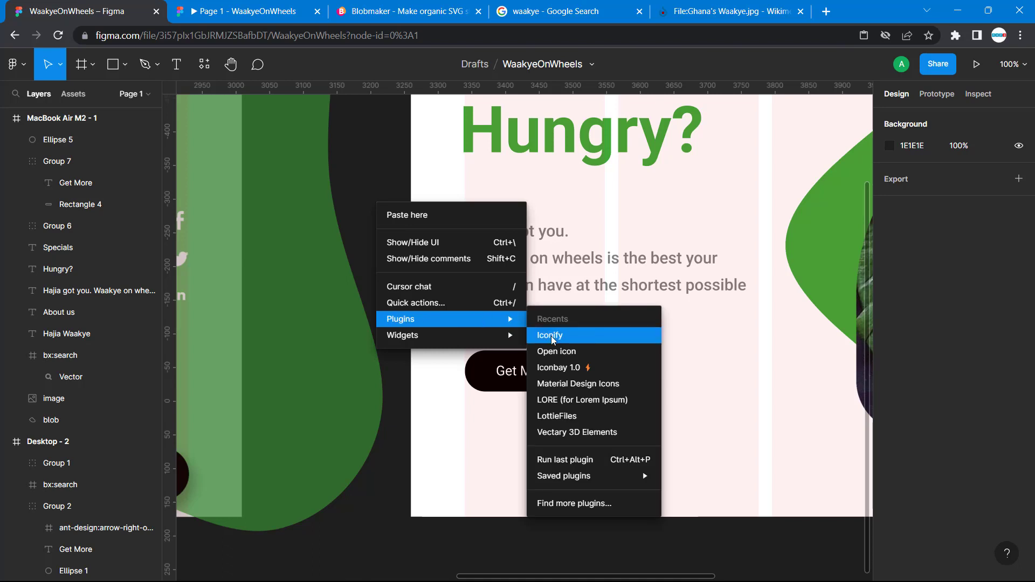
- Search Iconify for 'arrow' and insert the akar-icons right-arrow icon
left_click(550, 336)
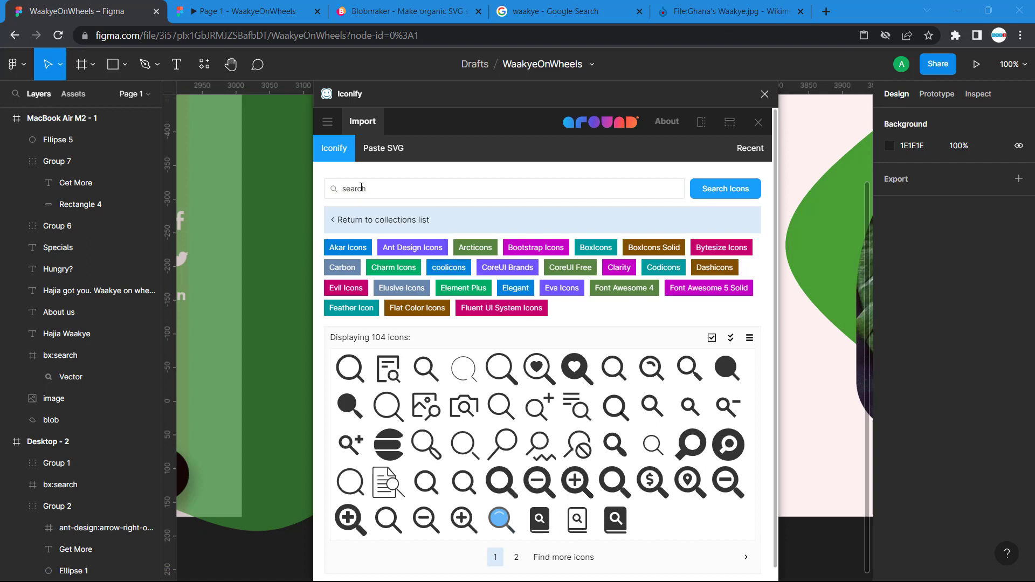
type("arrow")
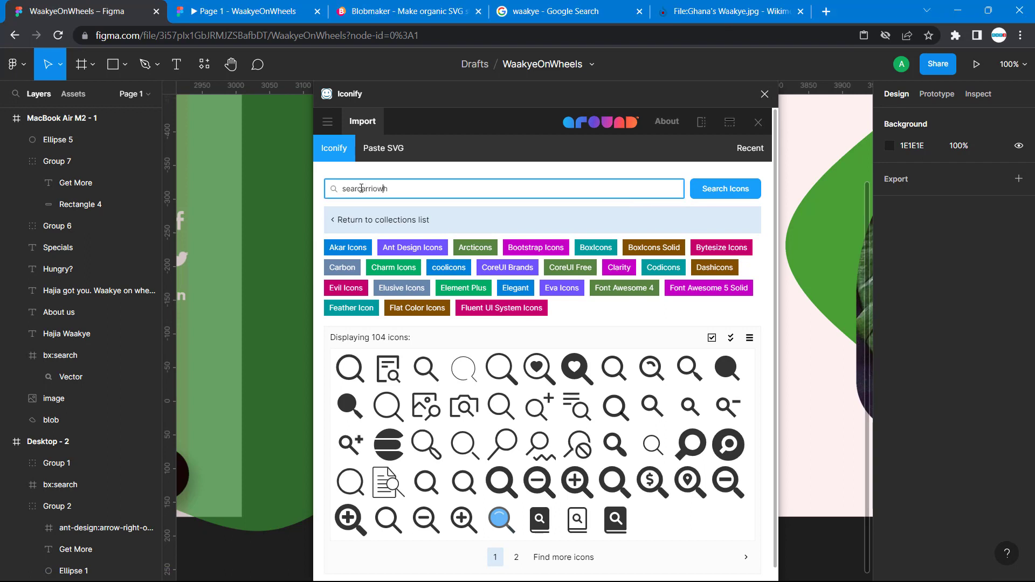
key("Backspace")
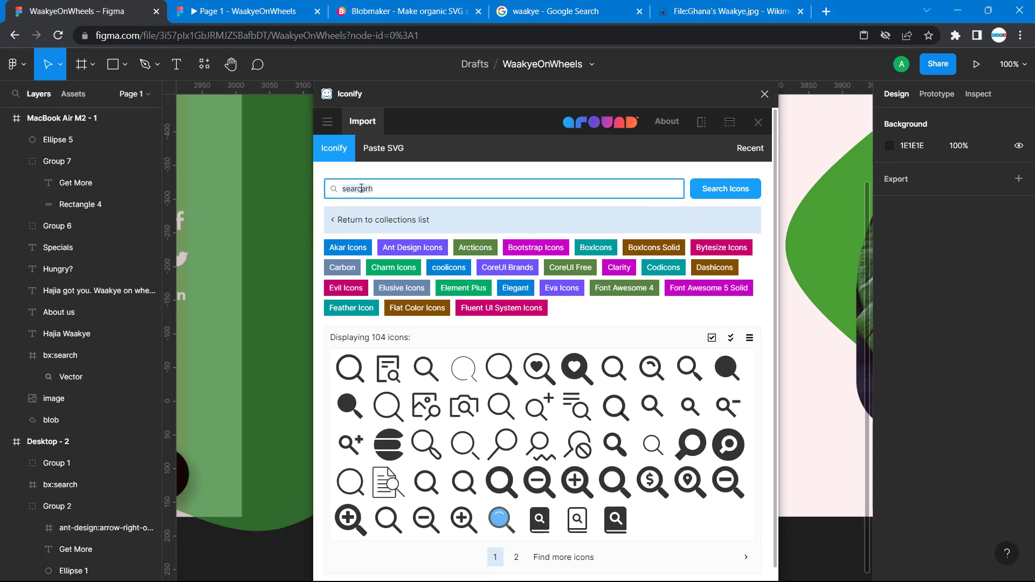
type("arrow")
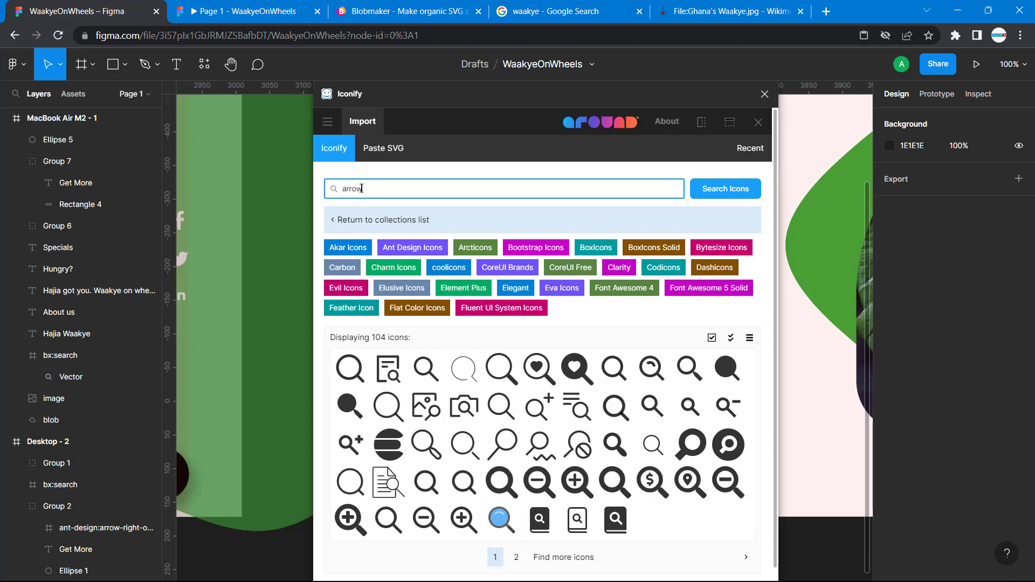
left_click(724, 188)
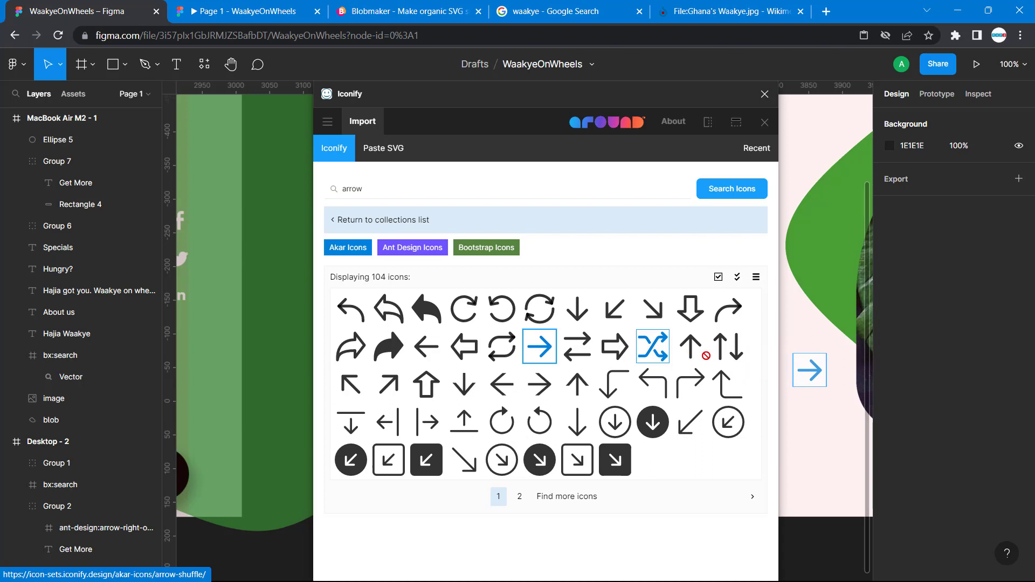
left_click(539, 346)
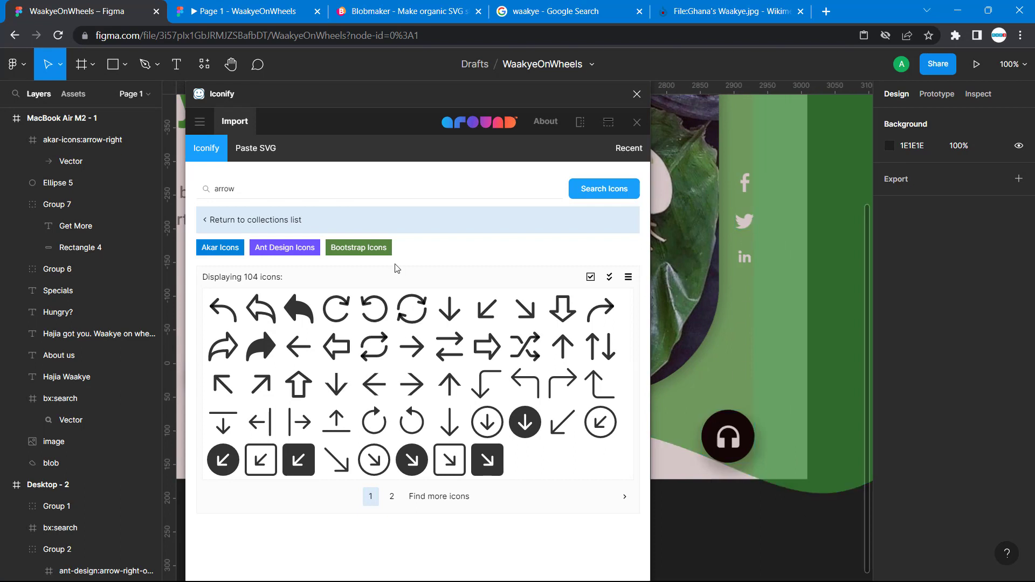
- Insert the Boxicons chevron-right icon from a 'chevron' search beside the green shape
type("c")
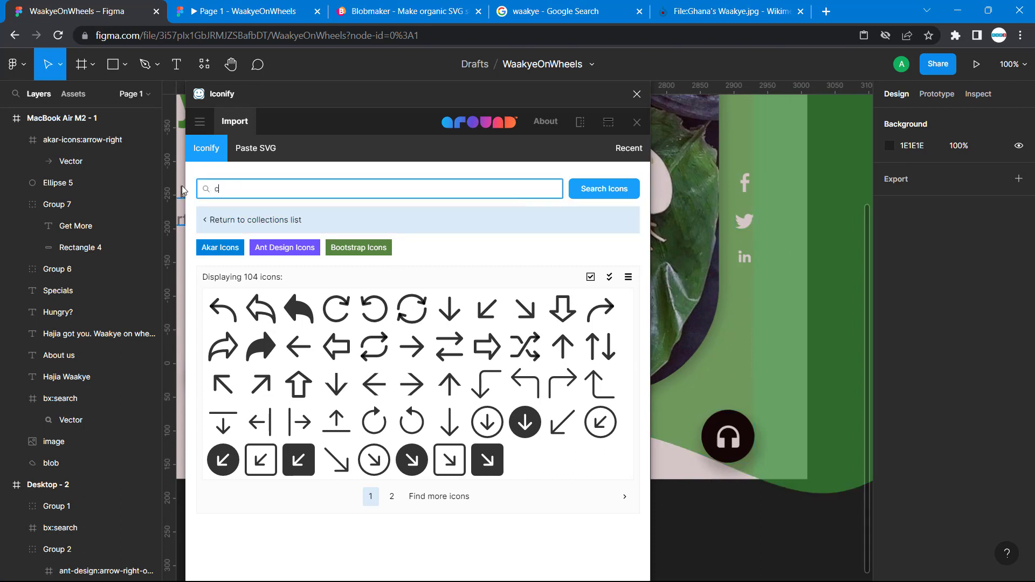
type("hevron")
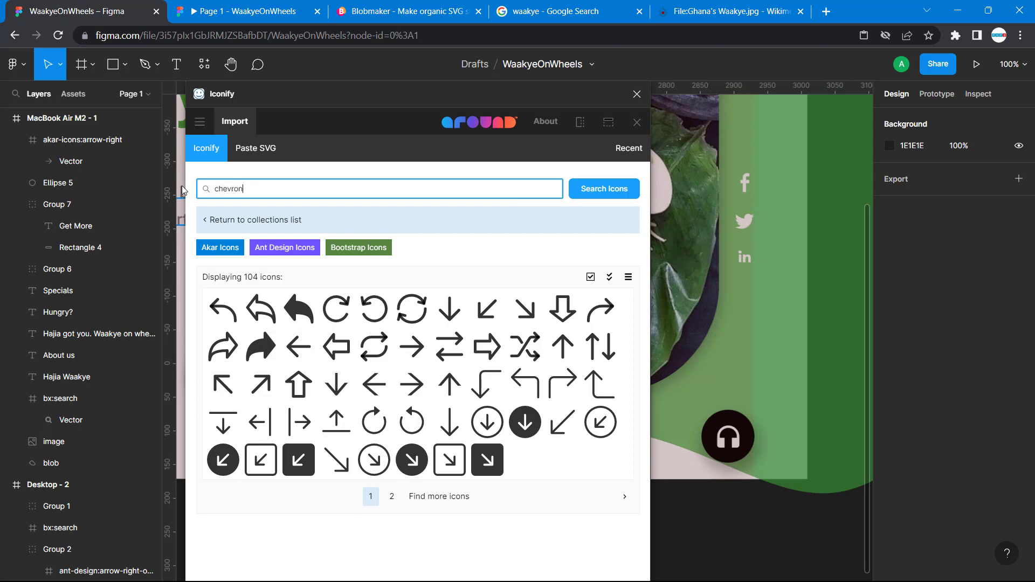
left_click(602, 188)
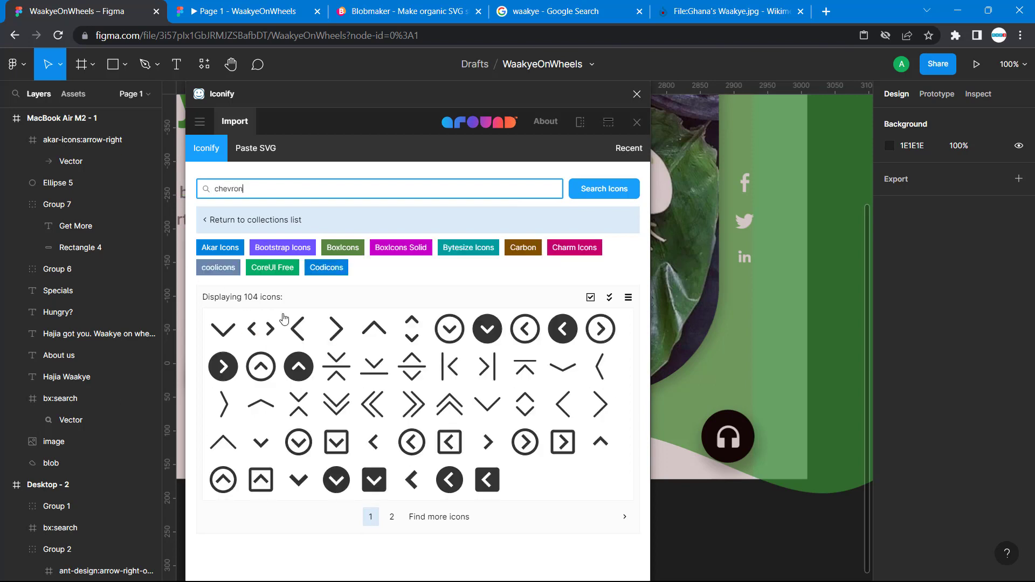
left_click(373, 328)
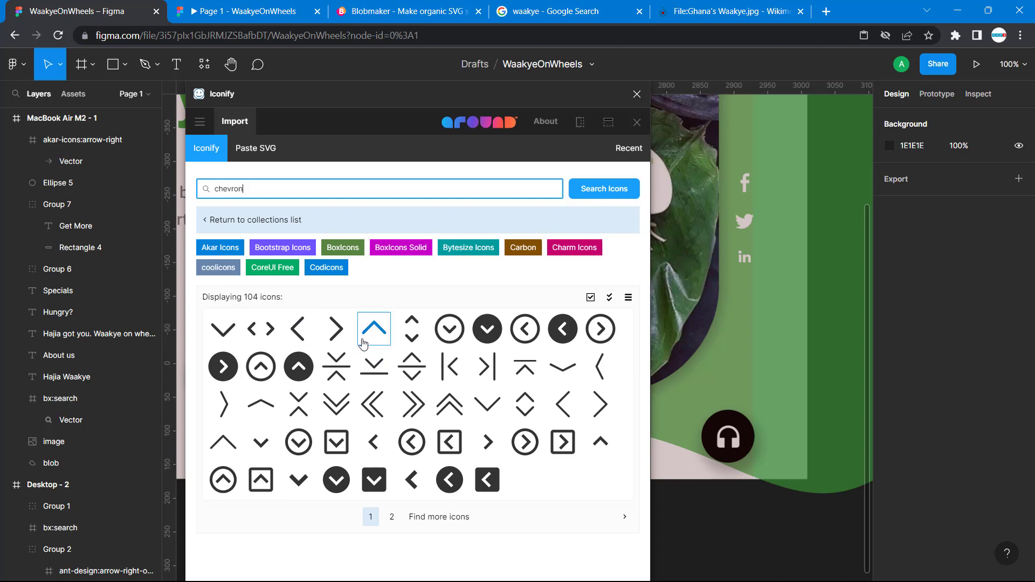
mouse_move(355, 351)
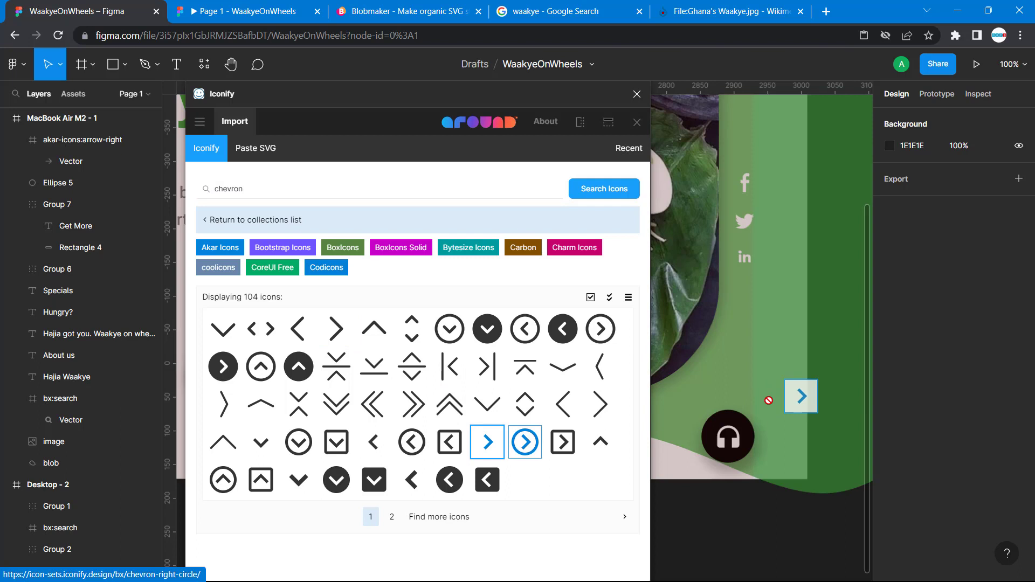
left_click(488, 442)
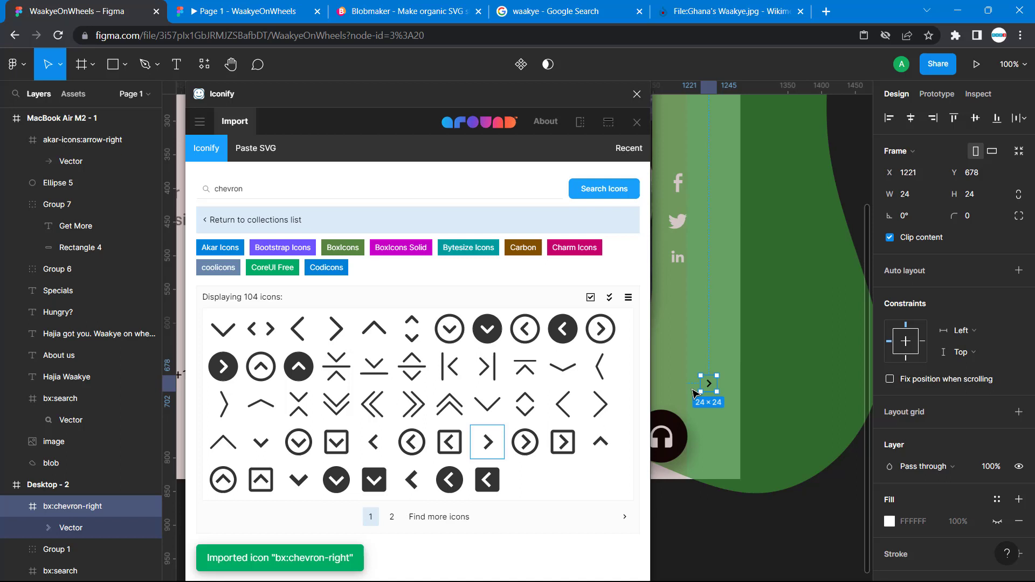
left_click_drag(709, 382, 858, 470)
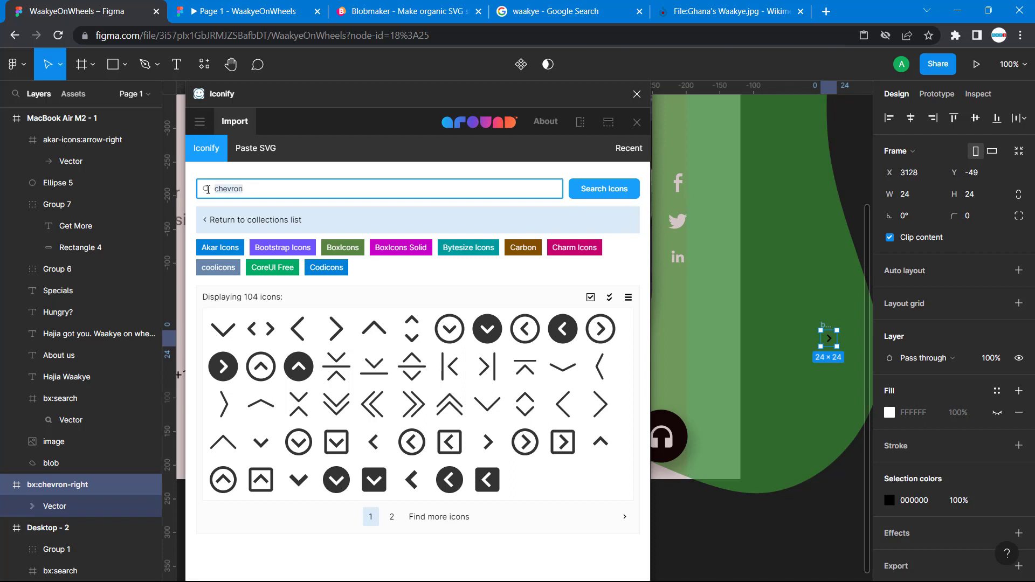
- Insert the Fluent filled headphones icon, then the Twitter bird icon
type("headph")
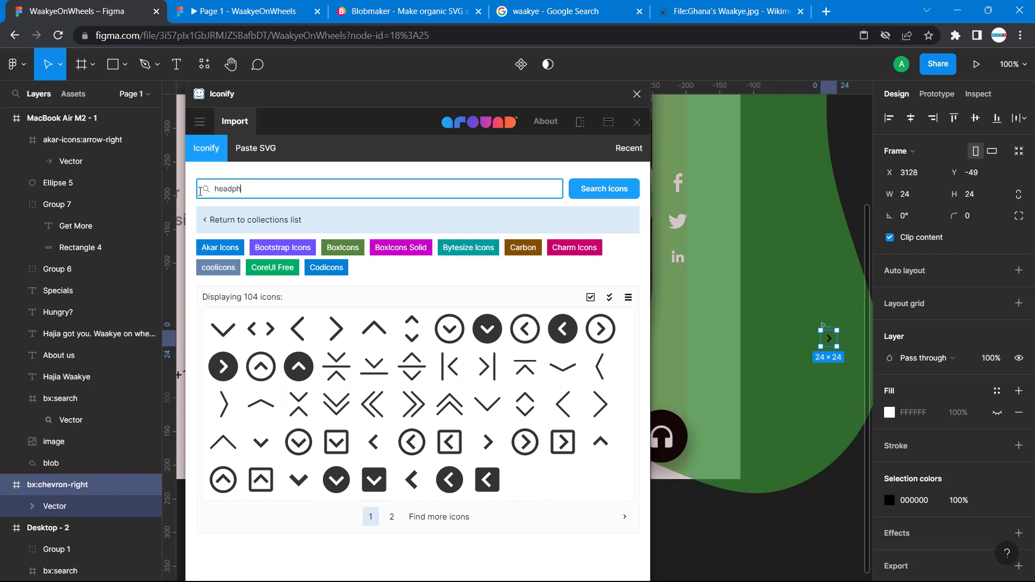
type("one")
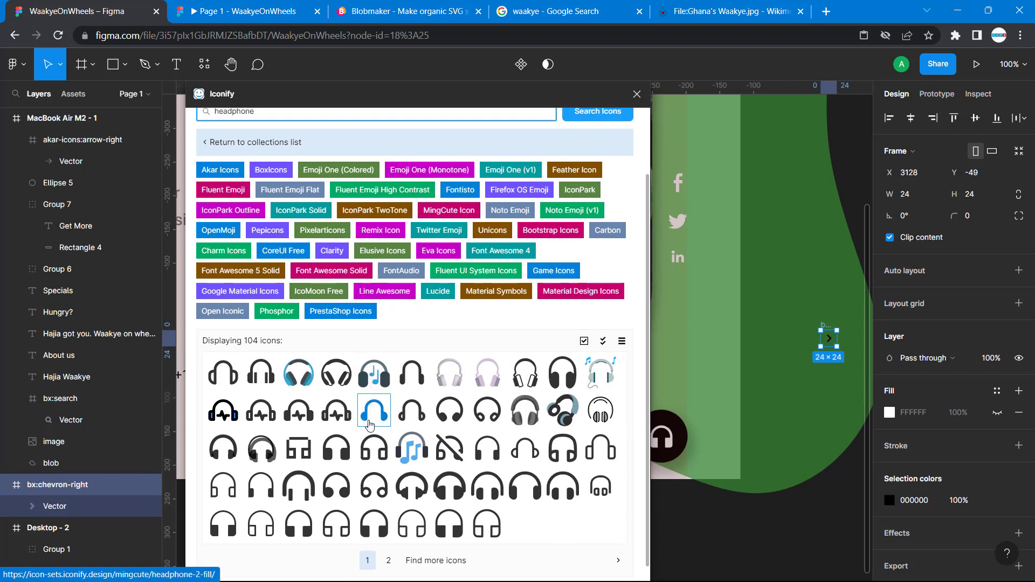
left_click(223, 523)
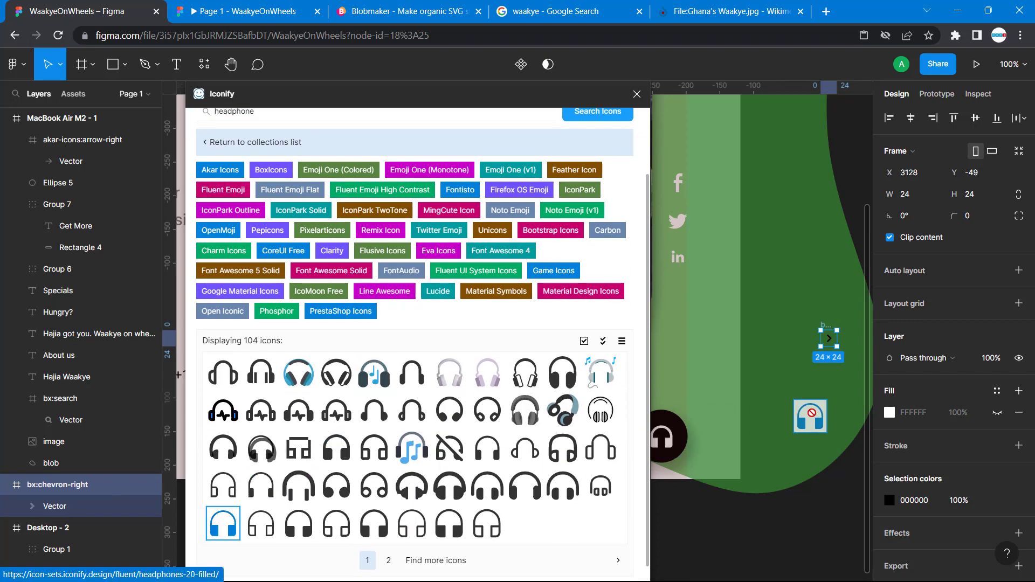
left_click(223, 524)
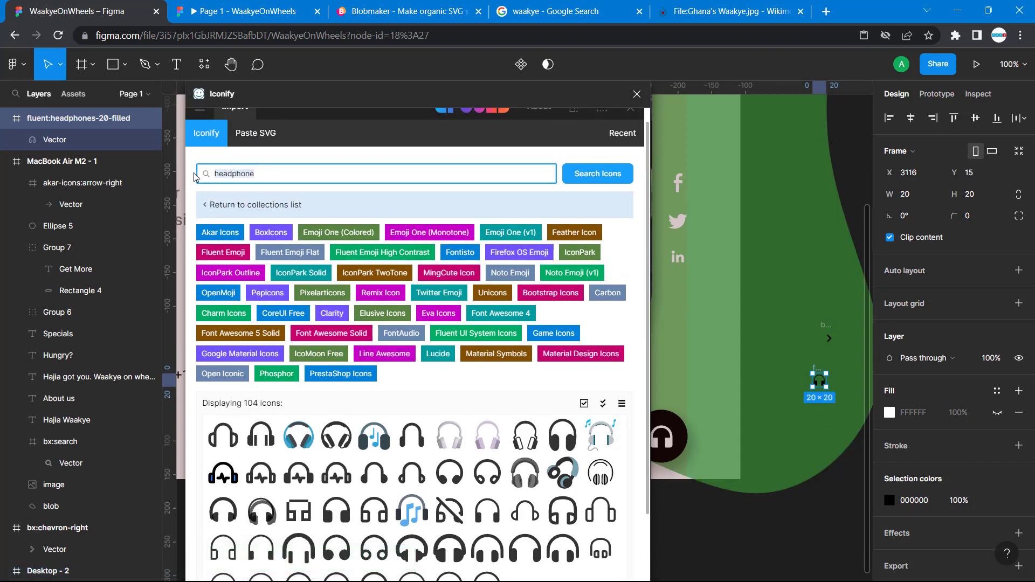
type("twitter")
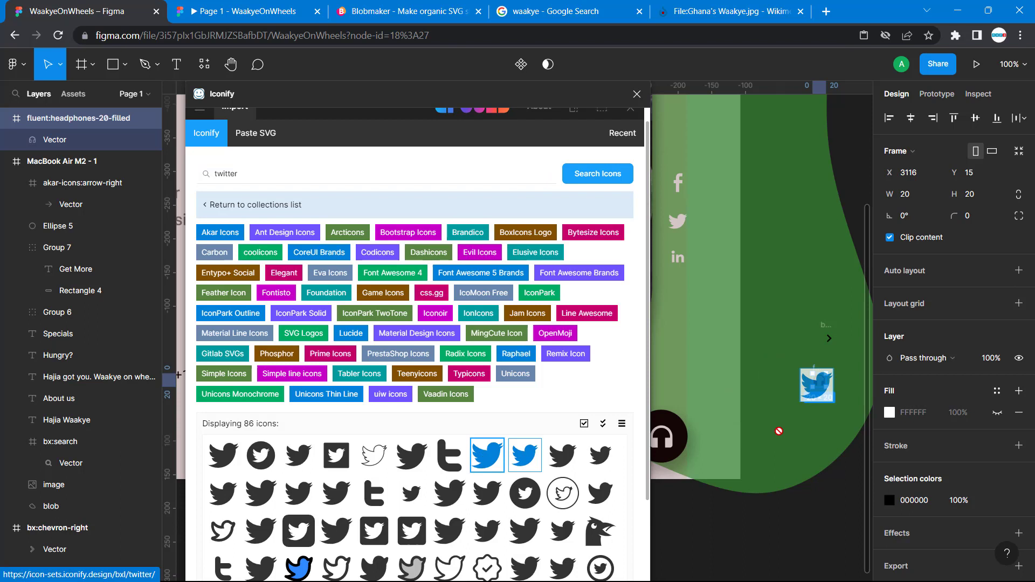
left_click(486, 455)
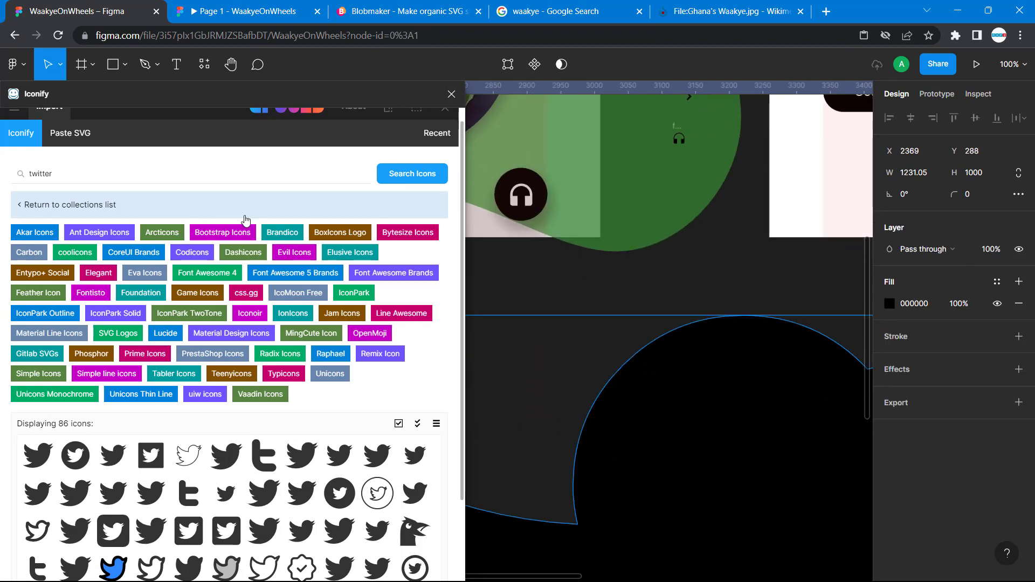
- Search Iconify for 'linkedin' and insert the LinkedIn icon
left_click(191, 174)
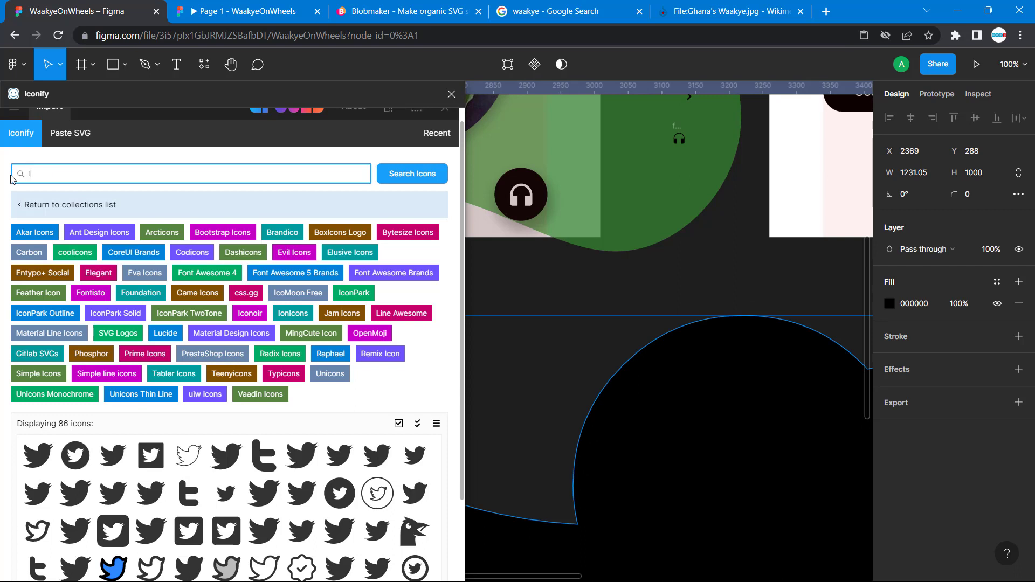
type("linkd")
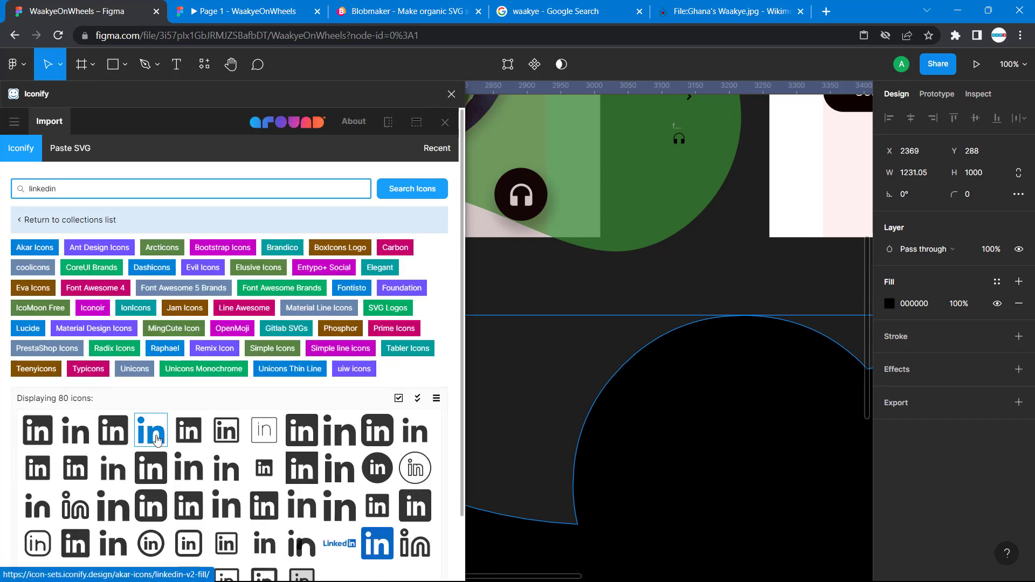
left_click(150, 430)
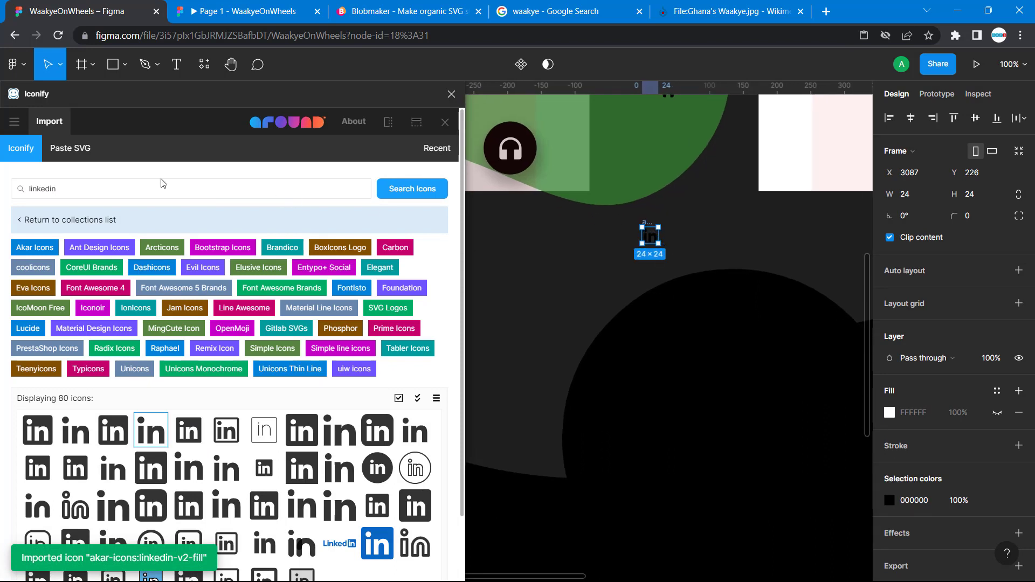
- Search Iconify for 'facebook' and insert the Facebook icon
left_click(190, 188)
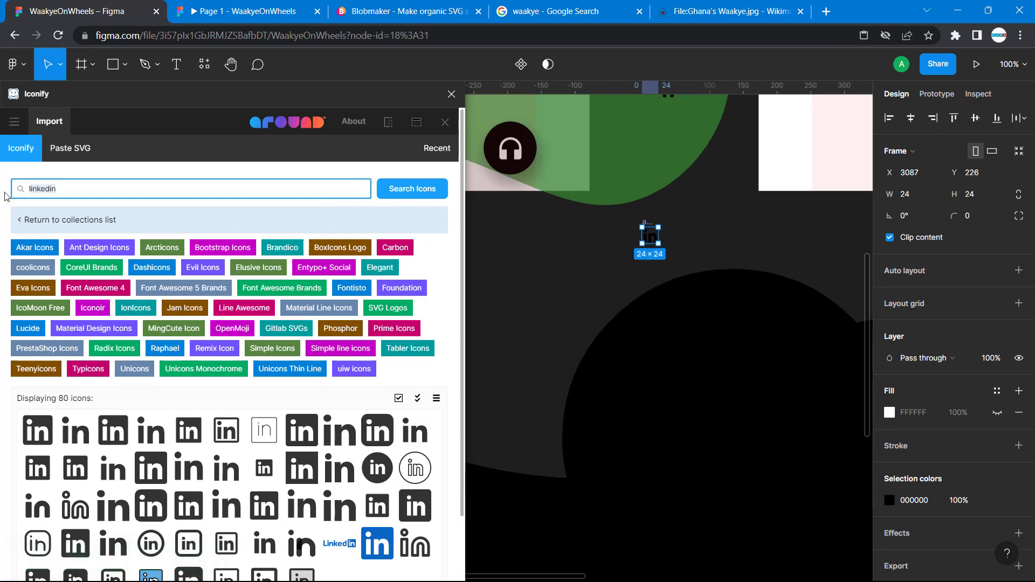
type("facebook")
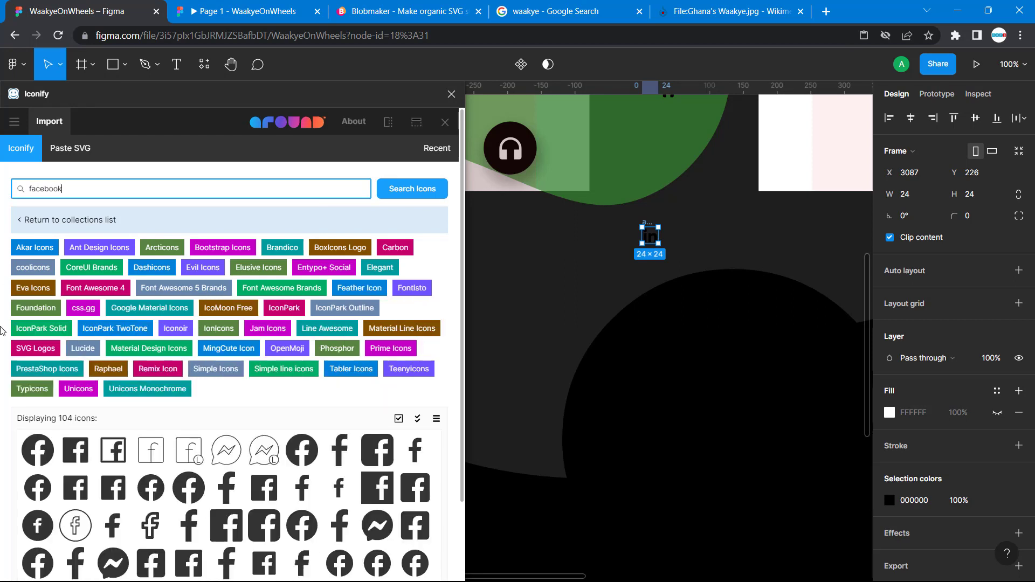
mouse_move(414, 450)
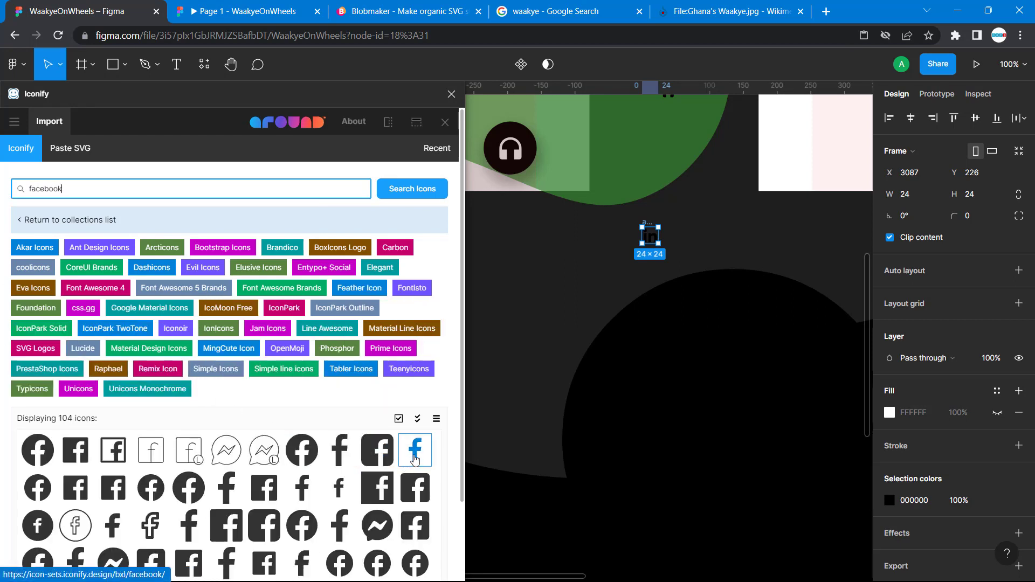
left_click(414, 449)
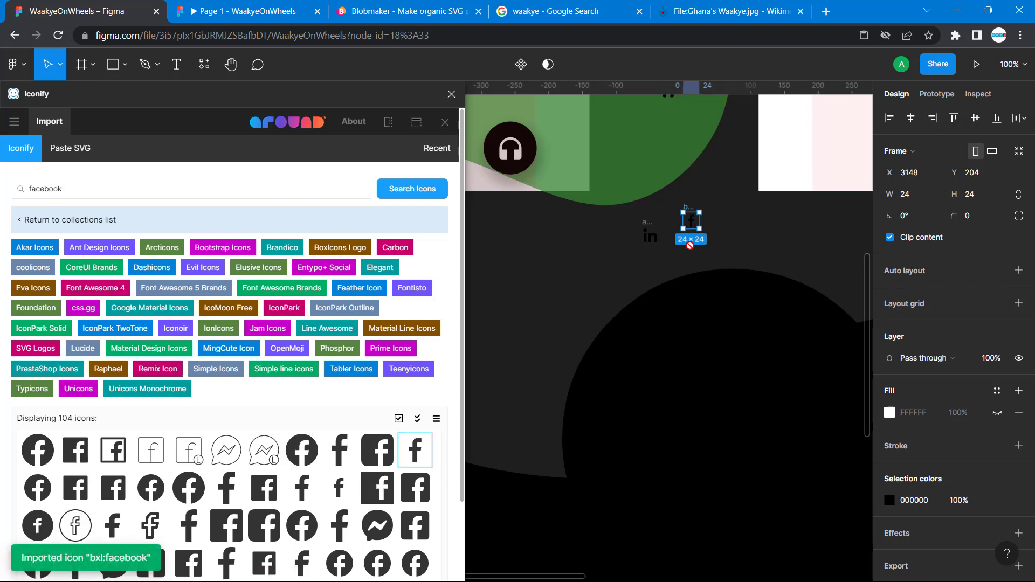
left_click(450, 94)
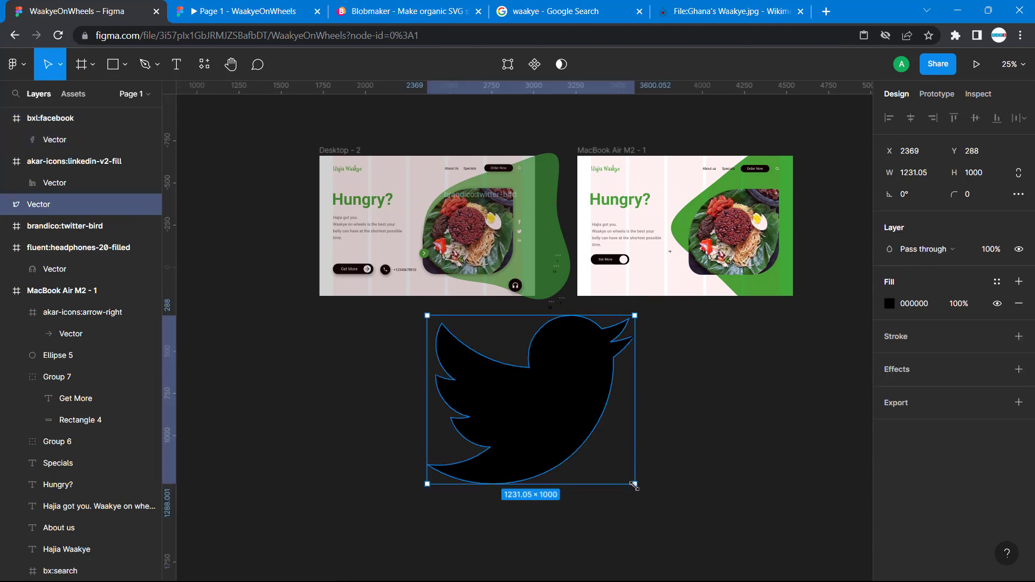
- Shrink the large Twitter bird with successive corner-handle drags
left_click_drag(634, 485, 562, 428)
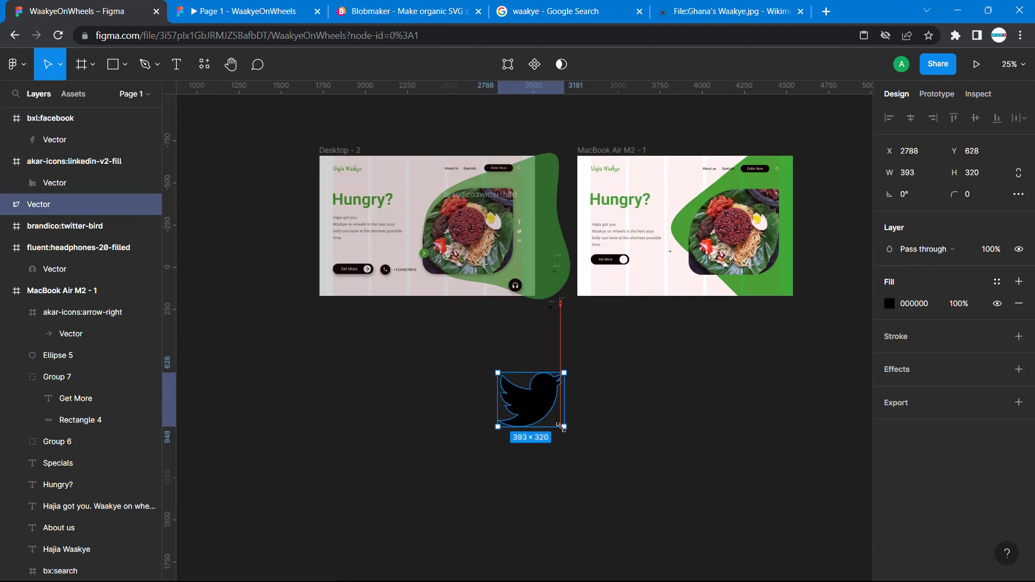
left_click_drag(563, 426, 547, 415)
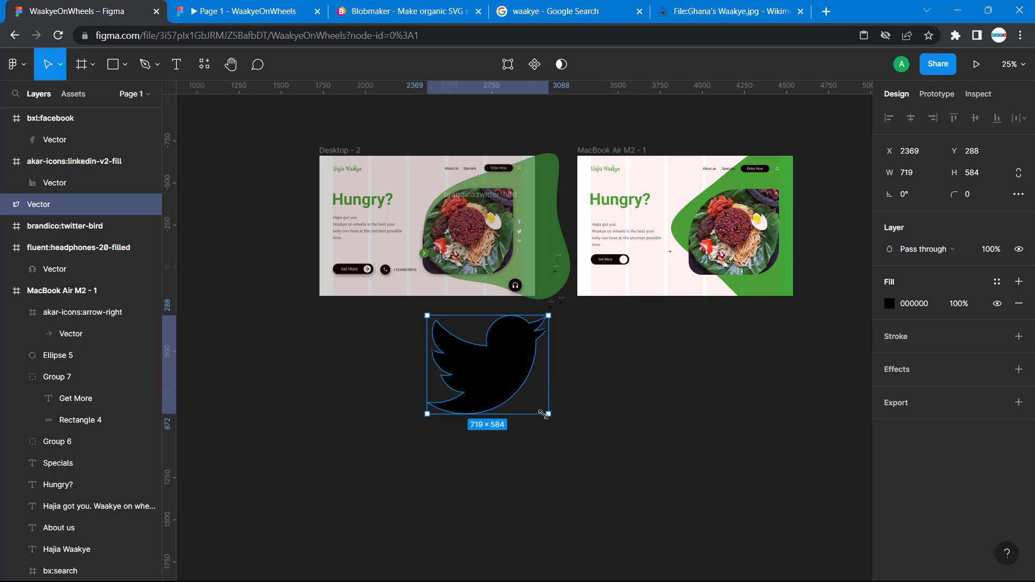
left_click_drag(547, 414, 449, 348)
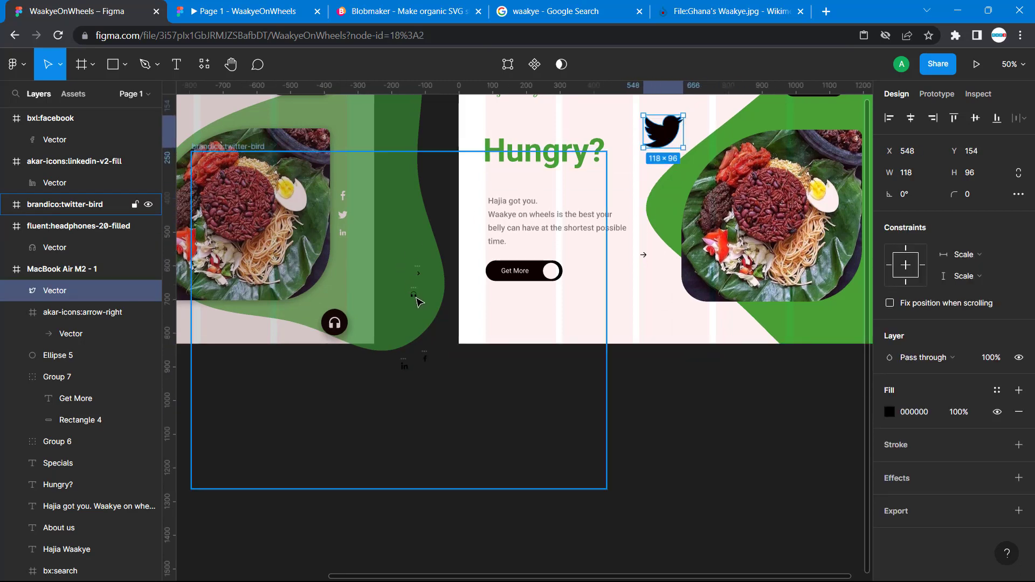
mouse_move(449, 373)
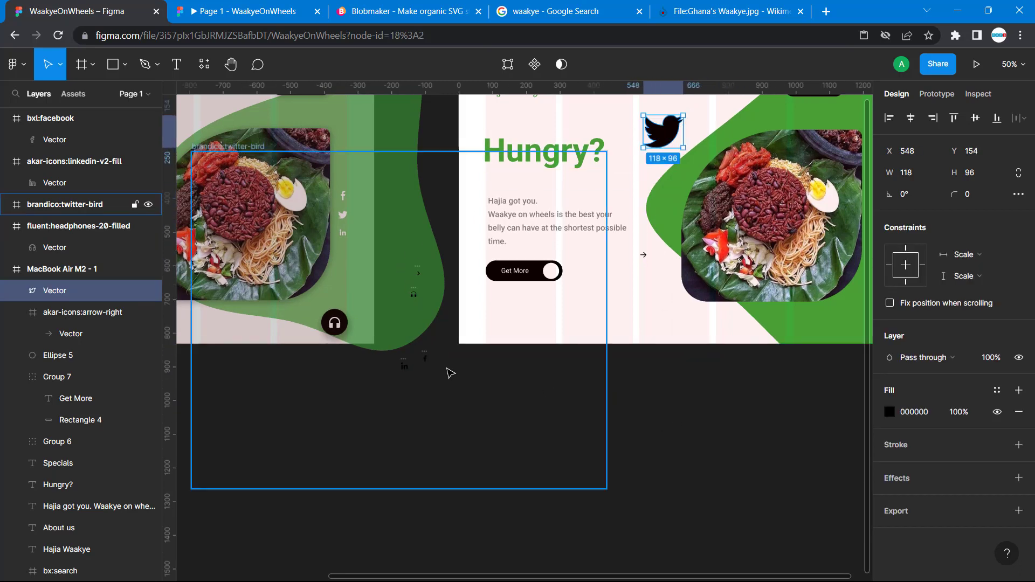
left_click(454, 376)
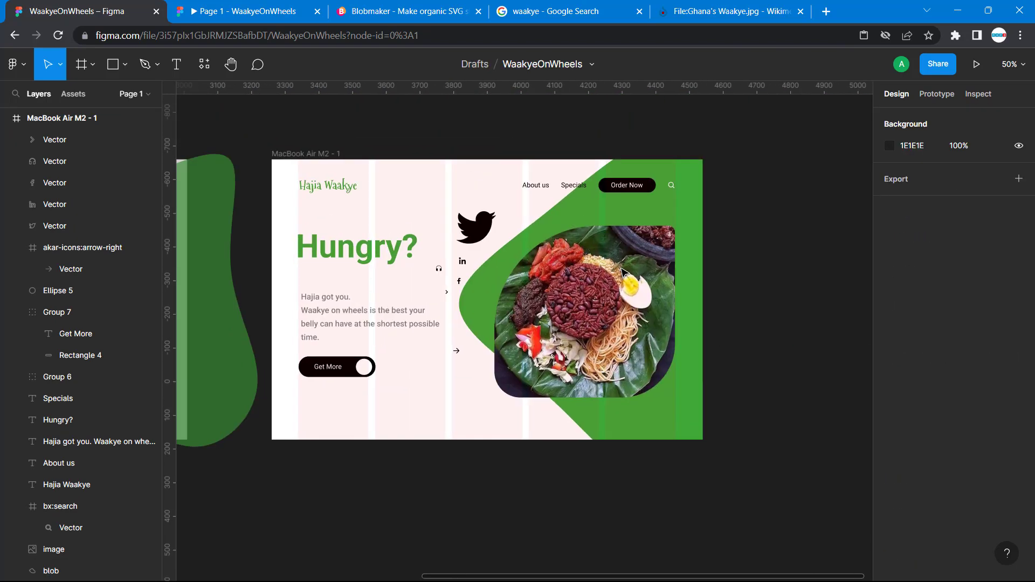
- Paste a copy of the white Get More circle beside the photo and fill it black
left_click(474, 226)
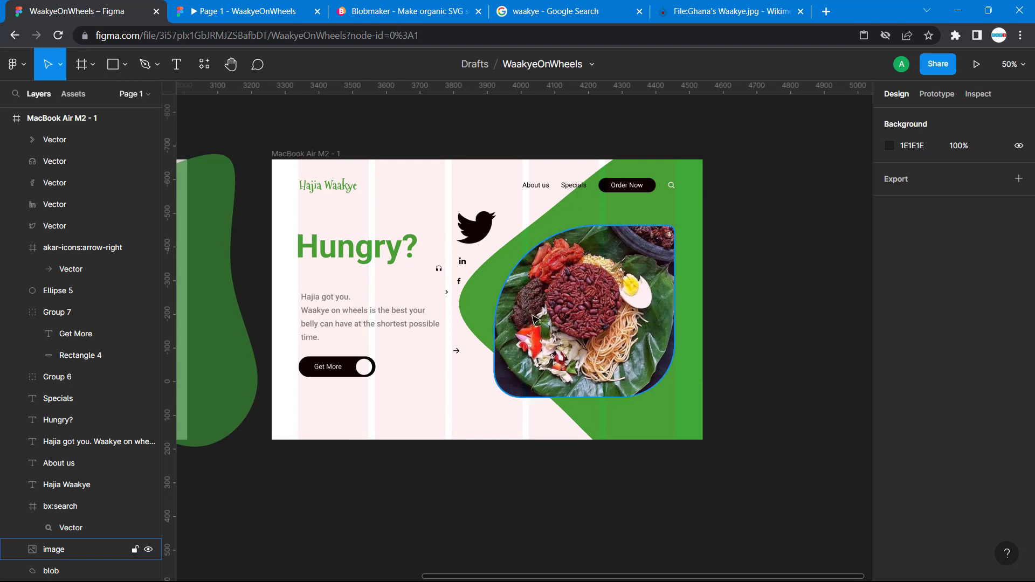
left_click(59, 291)
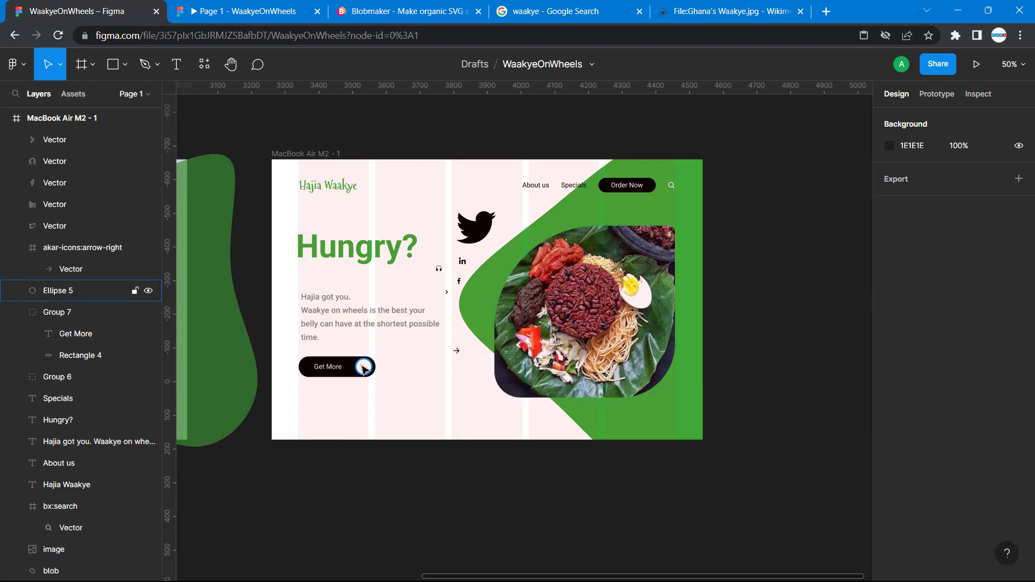
key("ctrl+v")
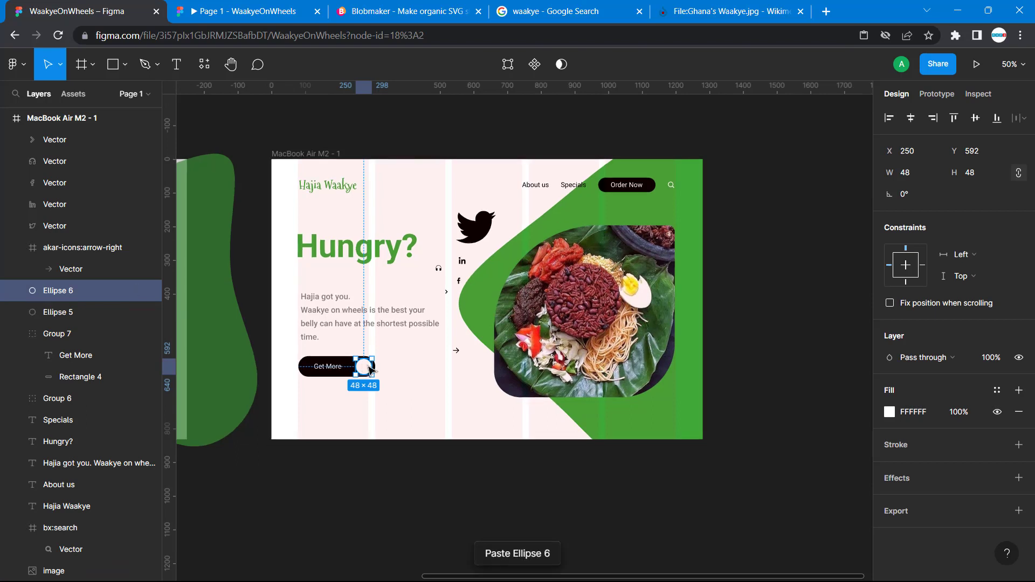
left_click_drag(366, 367, 479, 370)
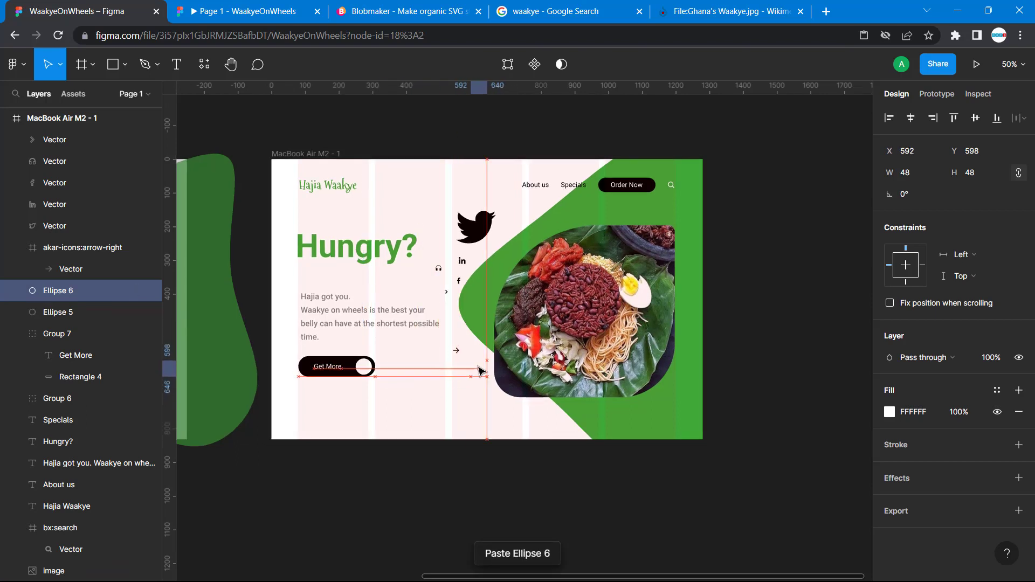
left_click_drag(360, 367, 479, 324)
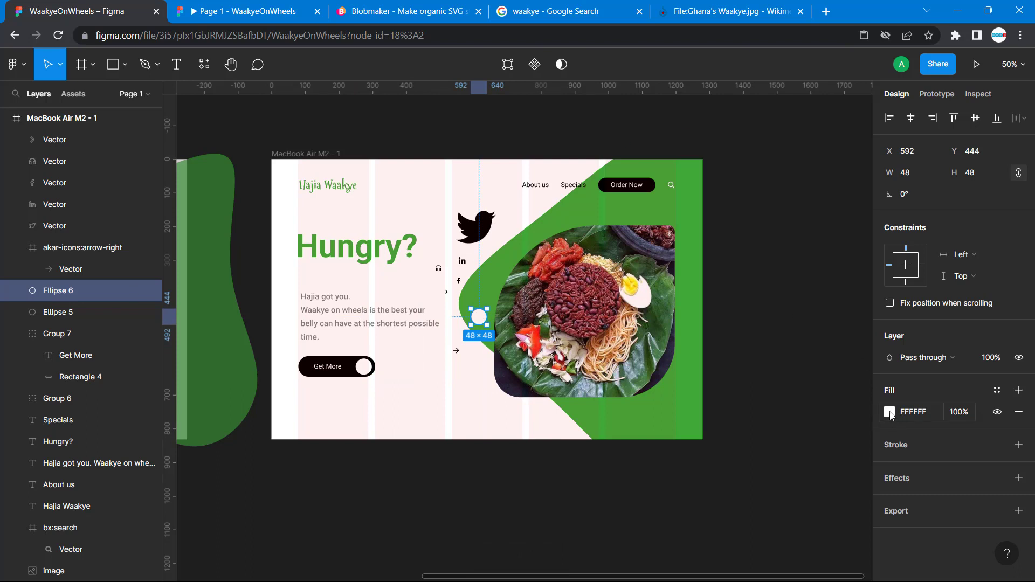
left_click(889, 412)
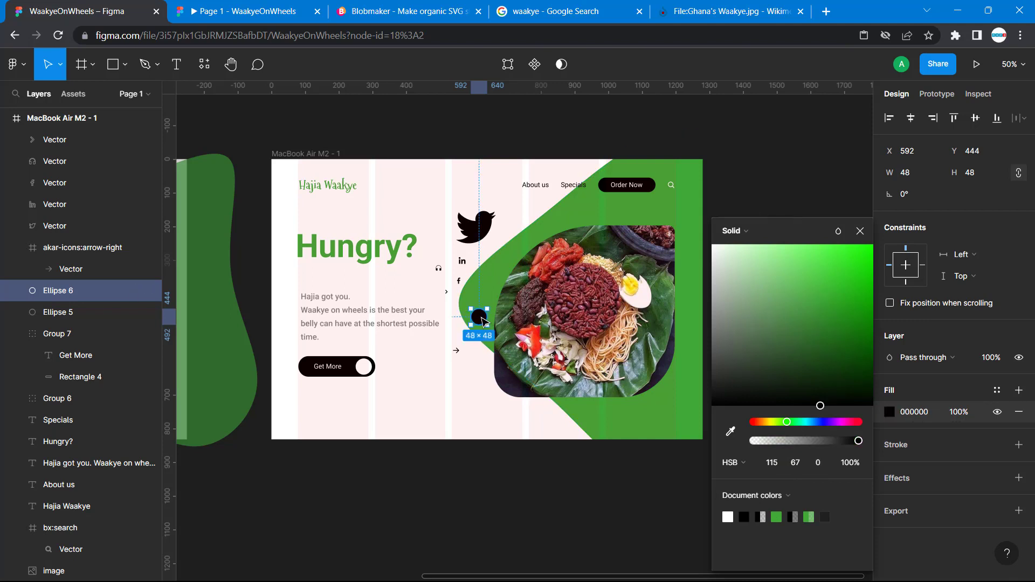
left_click_drag(480, 319, 454, 368)
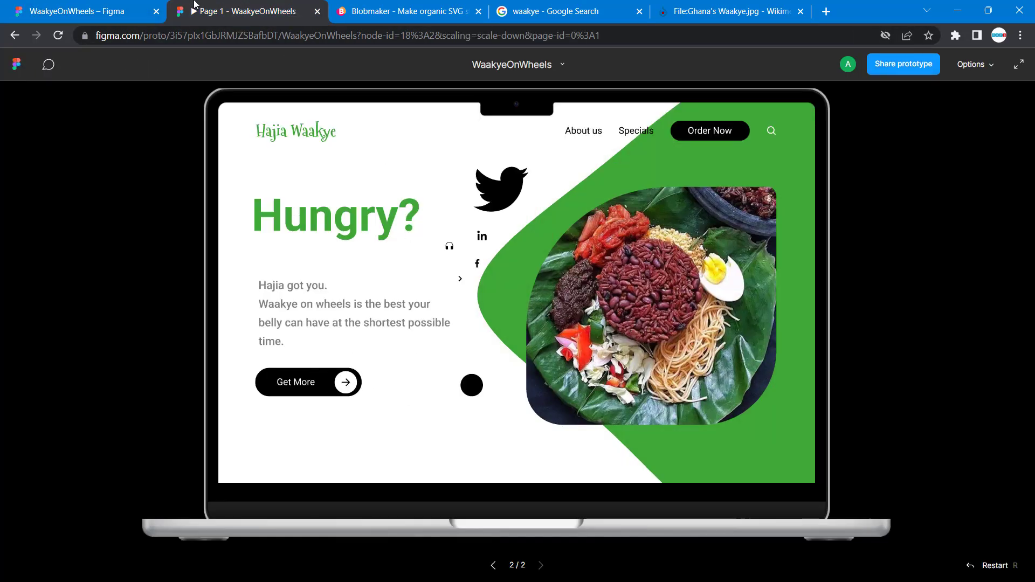
- Return to the editor and make the chevron arrow's fill white
left_click(80, 12)
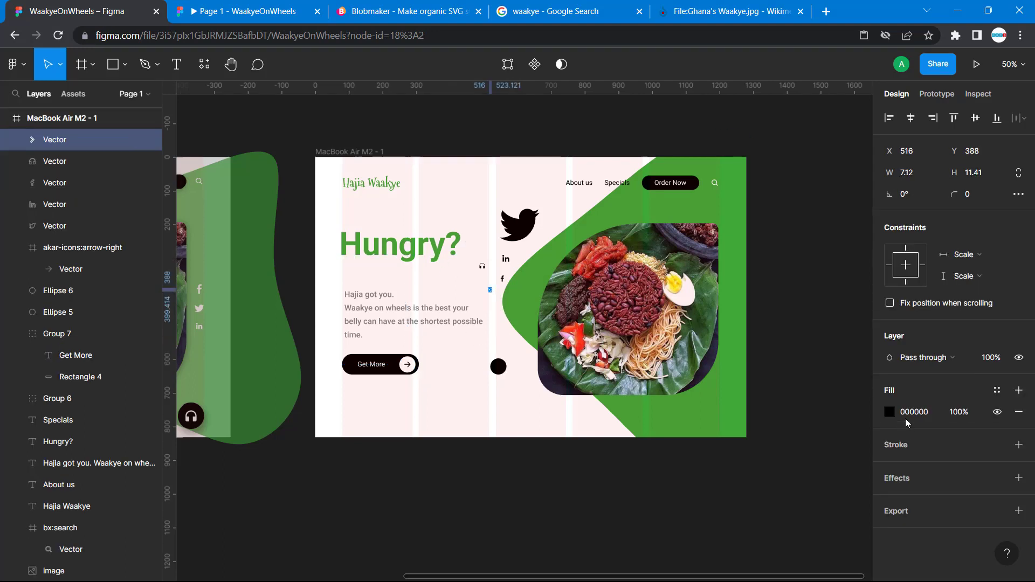
left_click(889, 411)
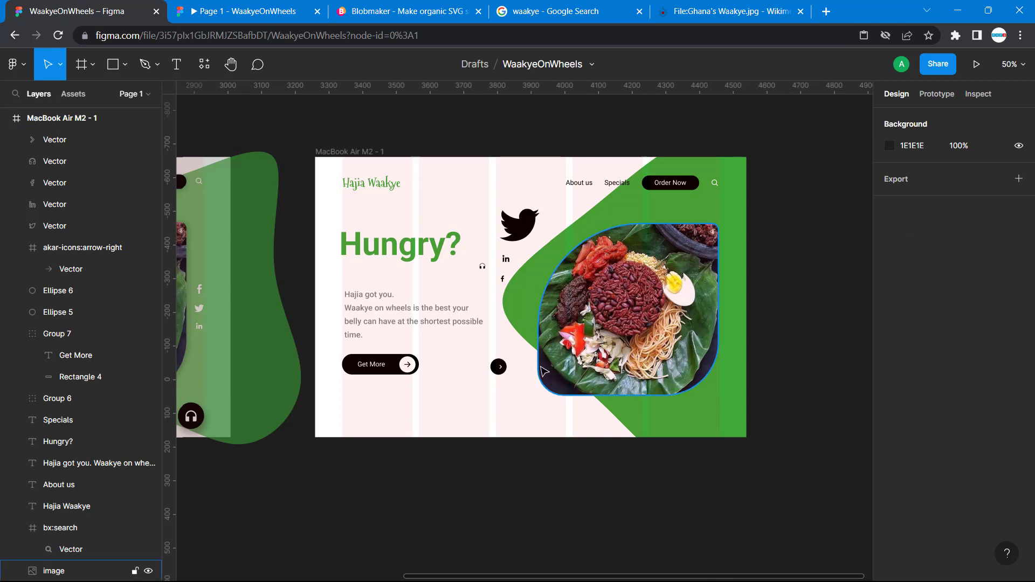
mouse_move(713, 303)
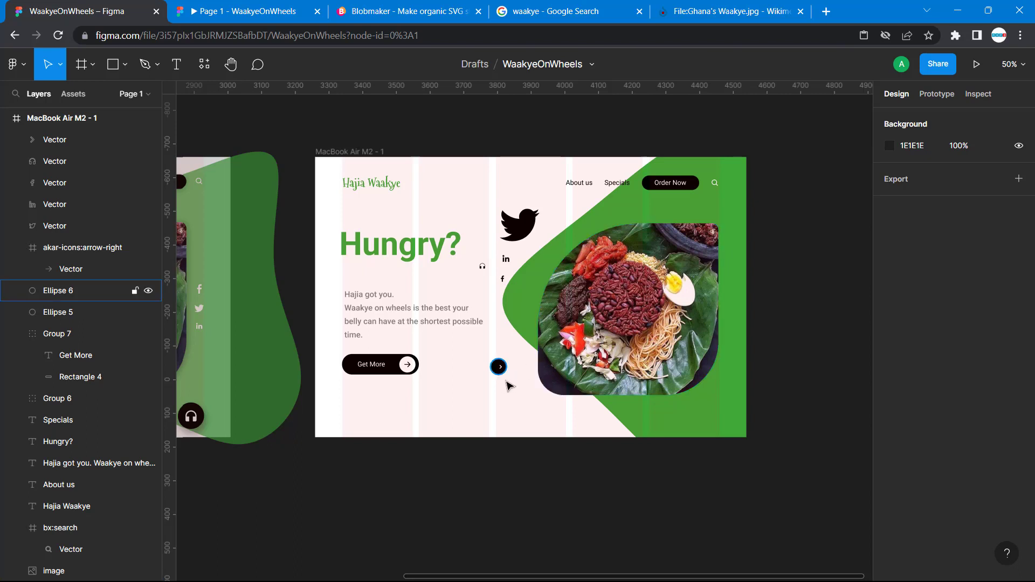
- Move the black circle under the chevron, select both and align their vertical centres
left_click(498, 367)
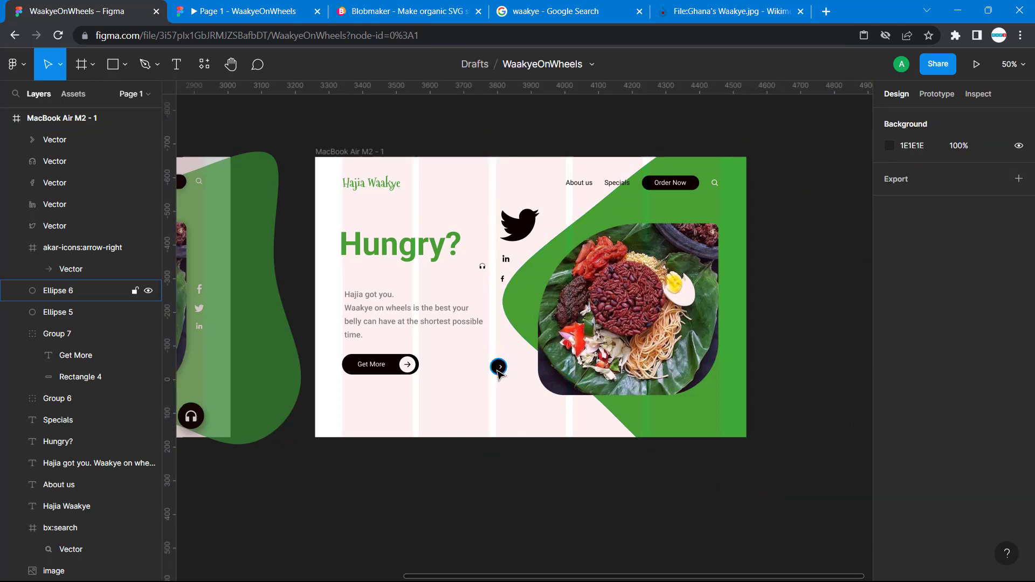
left_click(498, 367)
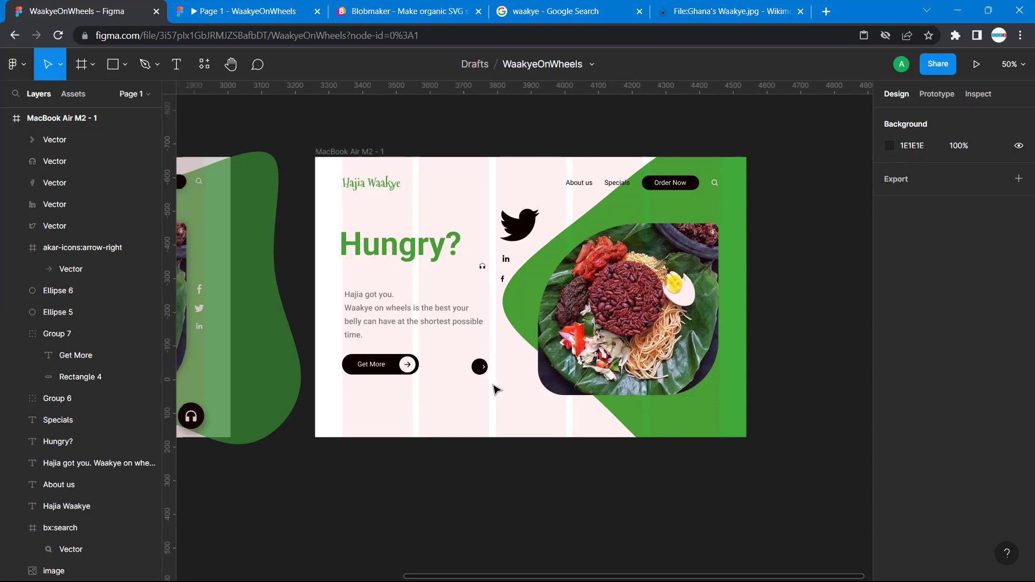
left_click(480, 367)
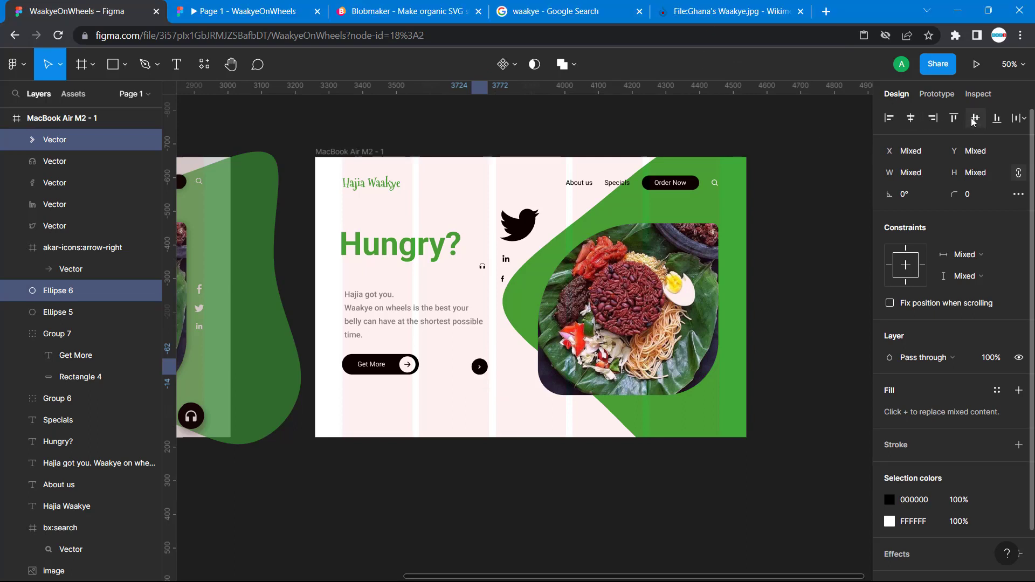
left_click(479, 367)
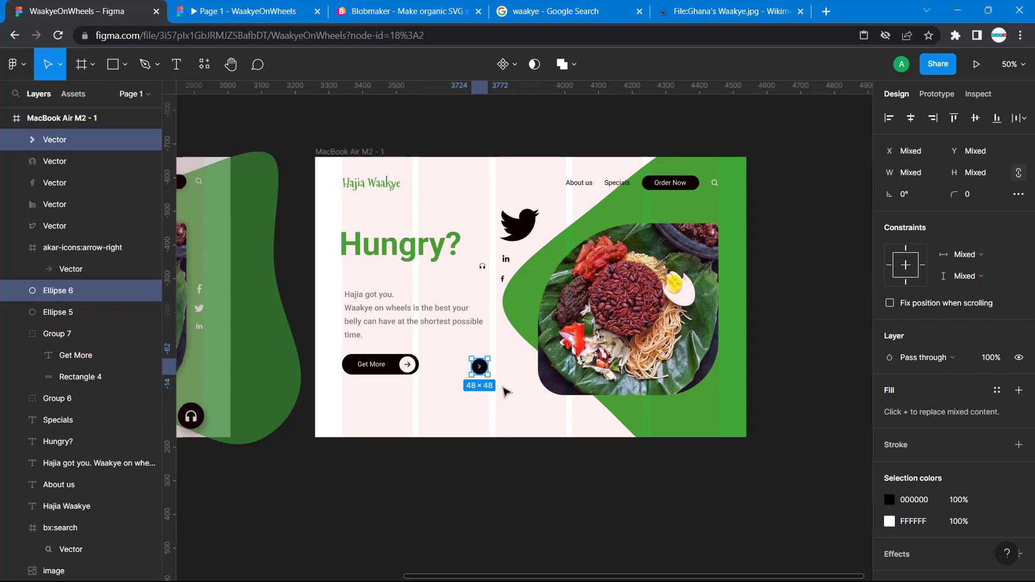
mouse_move(496, 404)
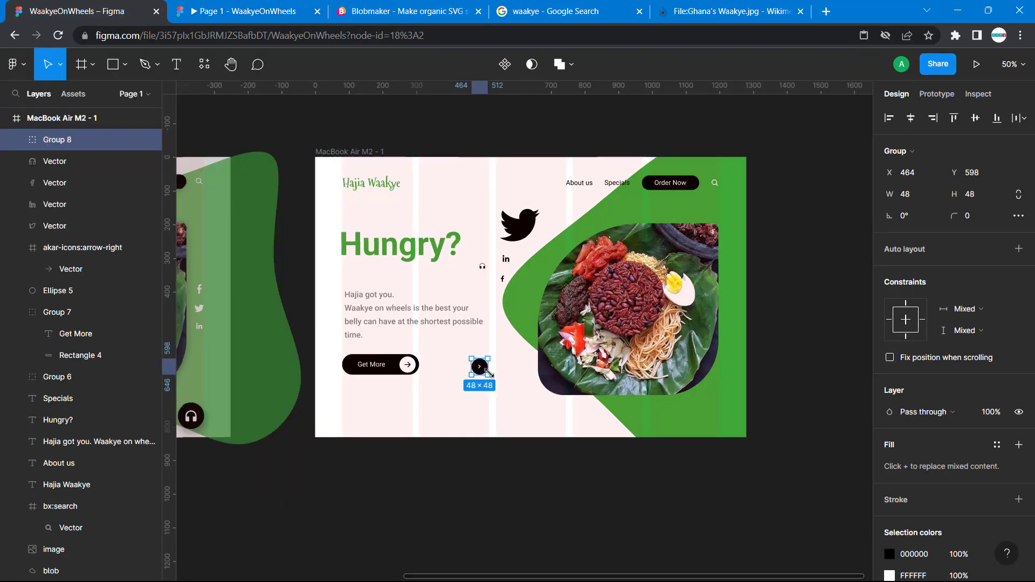
- Nudge the chevron button group slightly left and ungroup it
left_click_drag(478, 367, 458, 369)
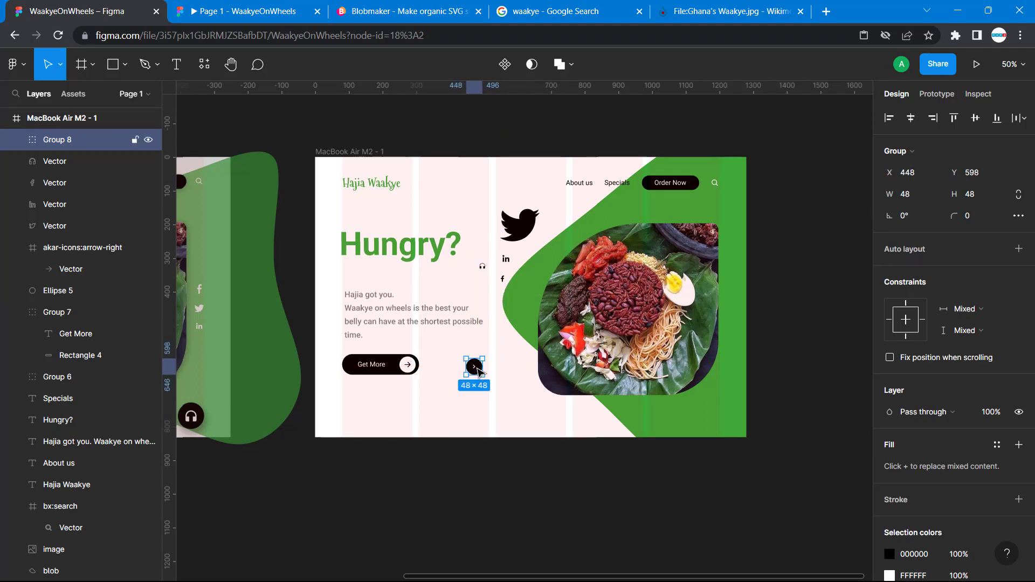
right_click(473, 368)
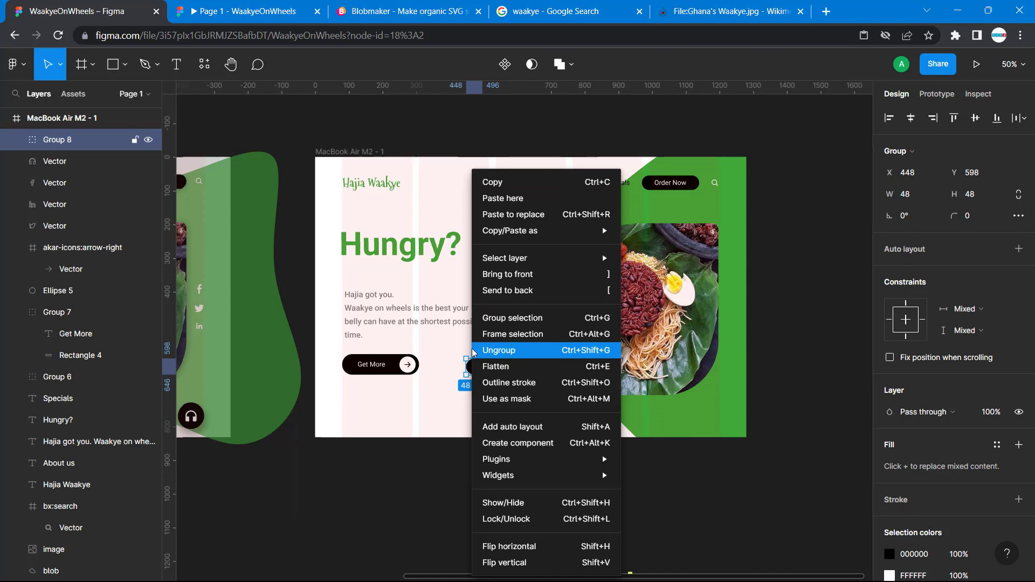
mouse_move(514, 354)
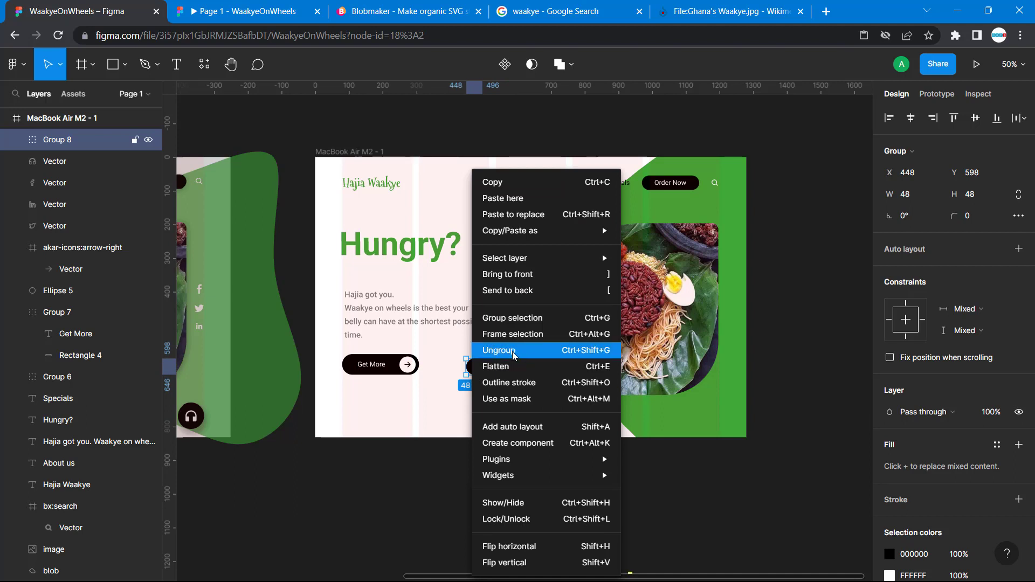
left_click(499, 351)
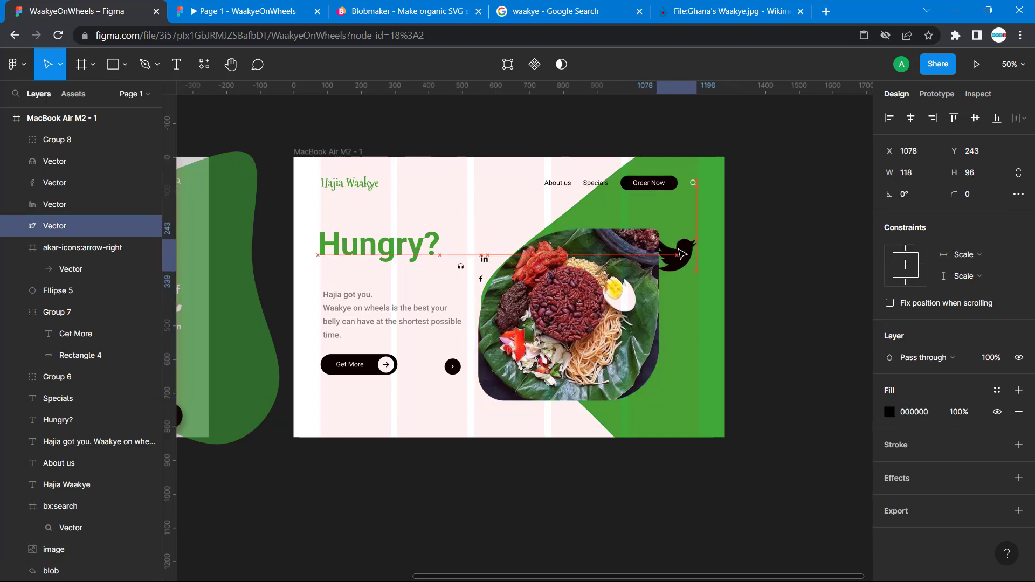
- Drag the Twitter bird right beside the food photo, forming the icon column
left_click_drag(680, 254, 693, 271)
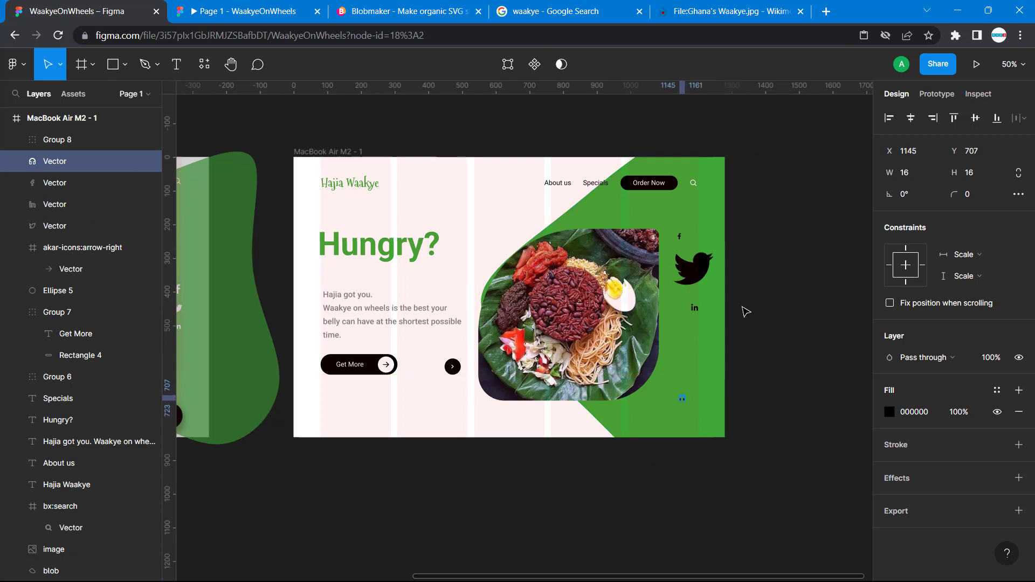
left_click(50, 571)
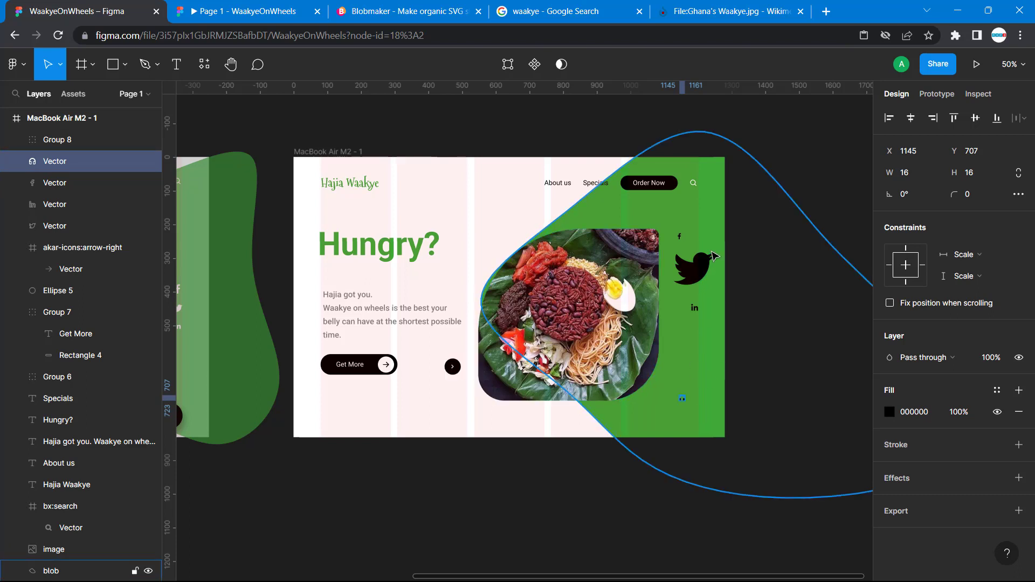
left_click(567, 317)
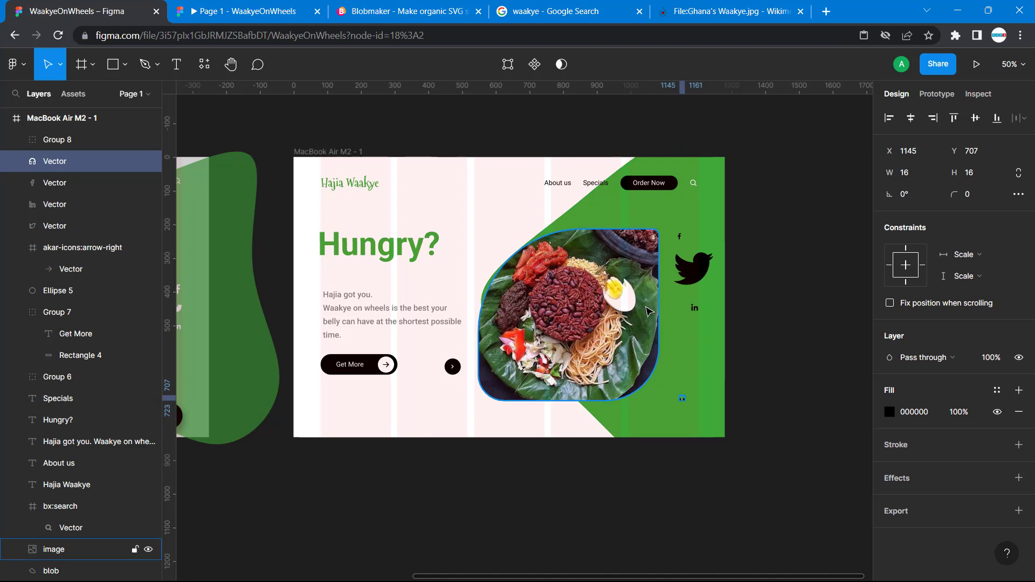